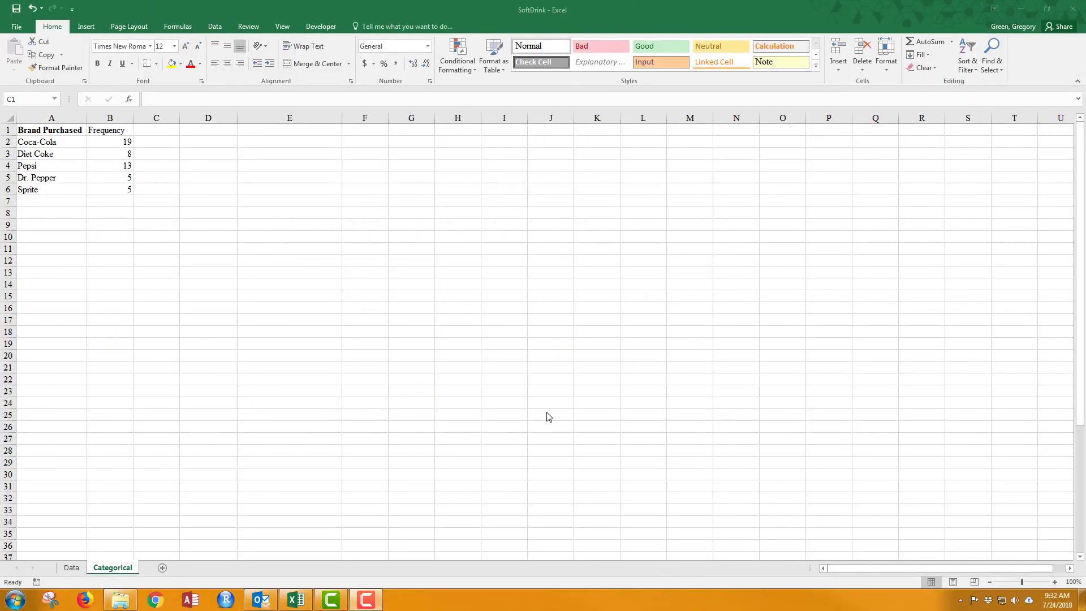
pyautogui.moveTo(100, 208)
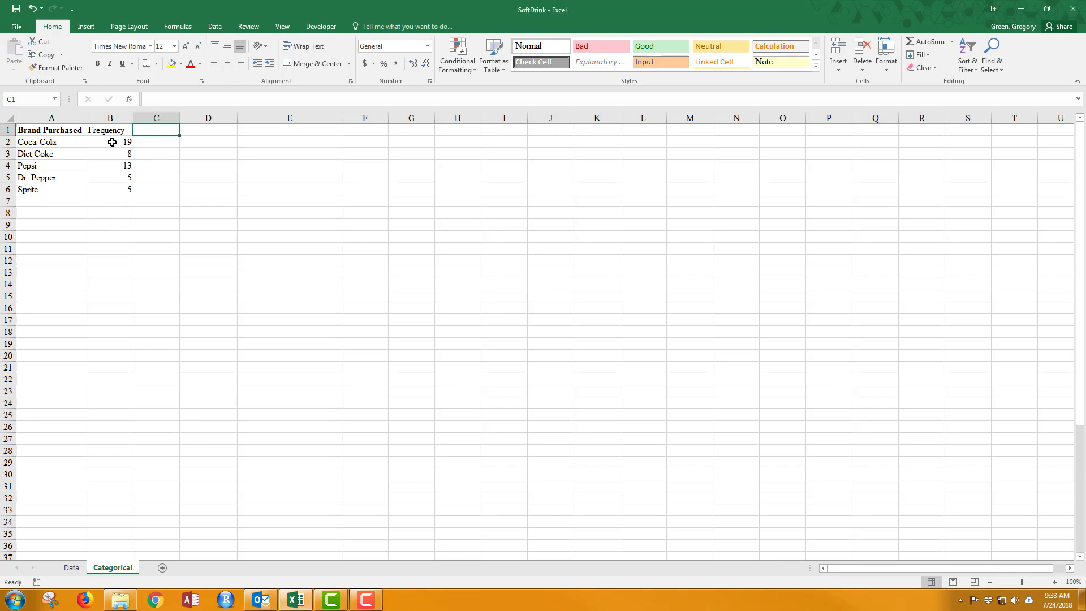
# Step: Examine the Coca-Cola COUNTIF formula and pick cell D1 beside the frequency table
pyautogui.click(109, 141)
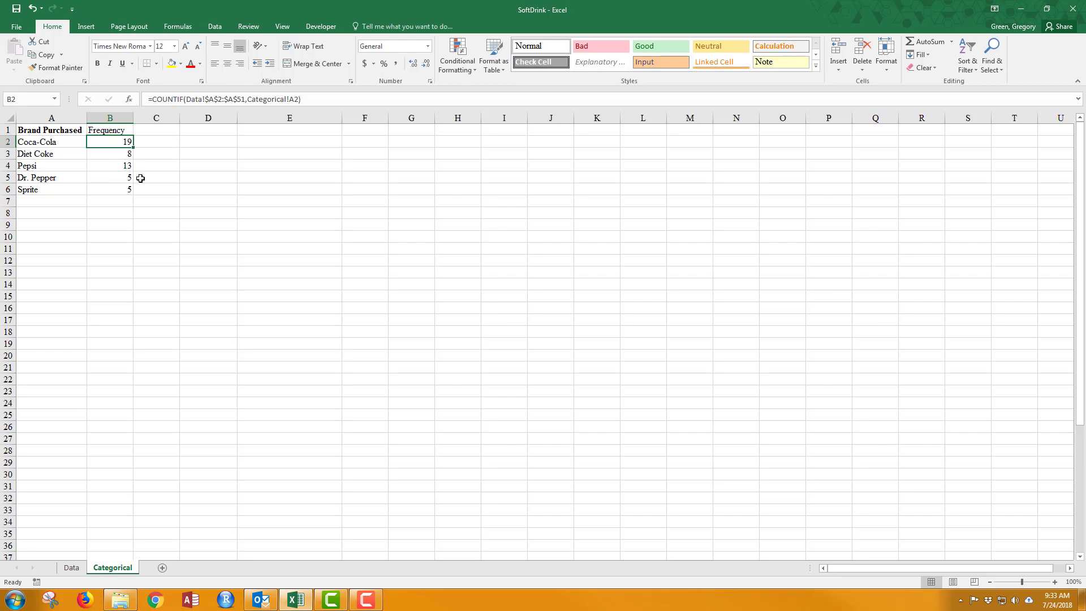
pyautogui.doubleClick(109, 142)
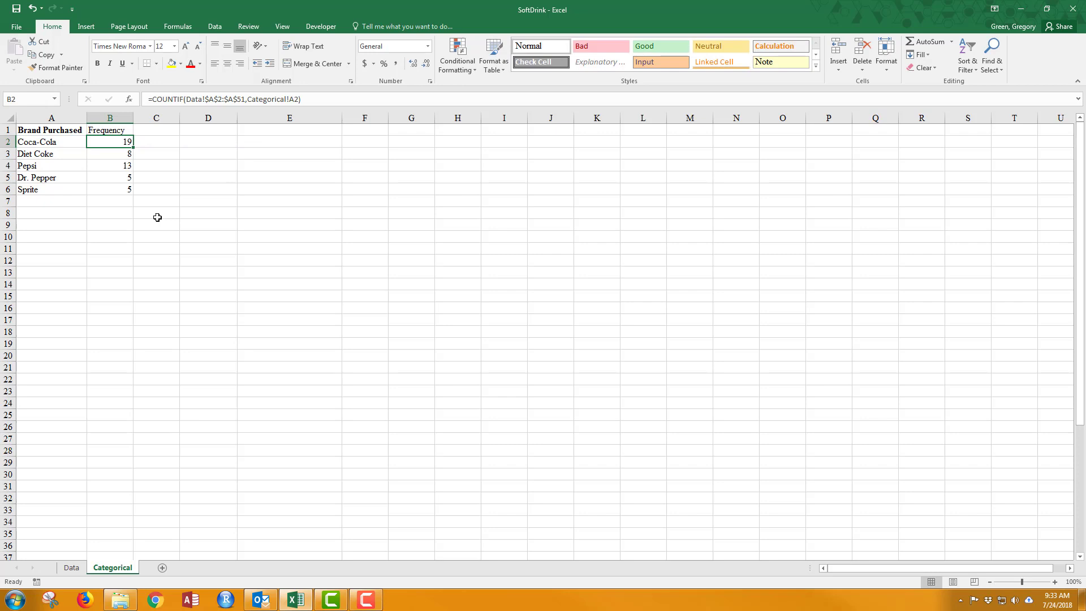
pyautogui.moveTo(155, 224)
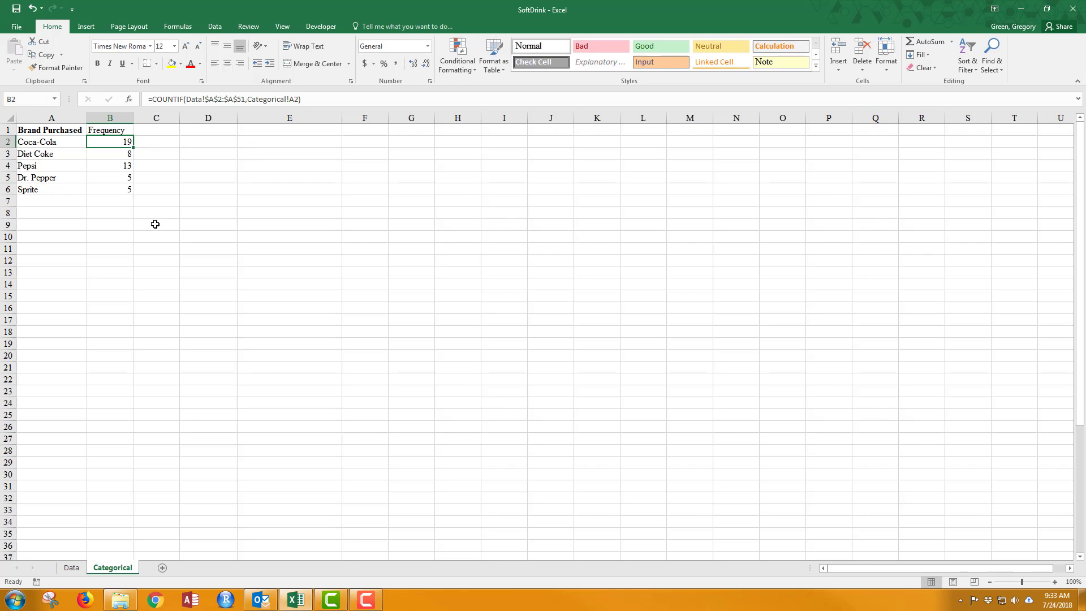
pyautogui.click(208, 130)
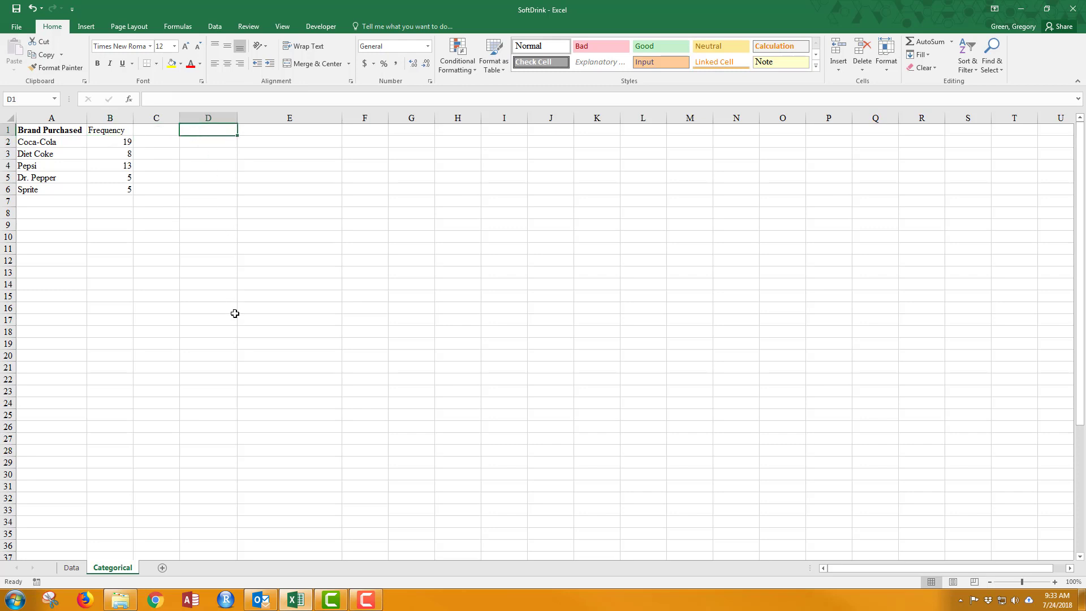
pyautogui.moveTo(228, 346)
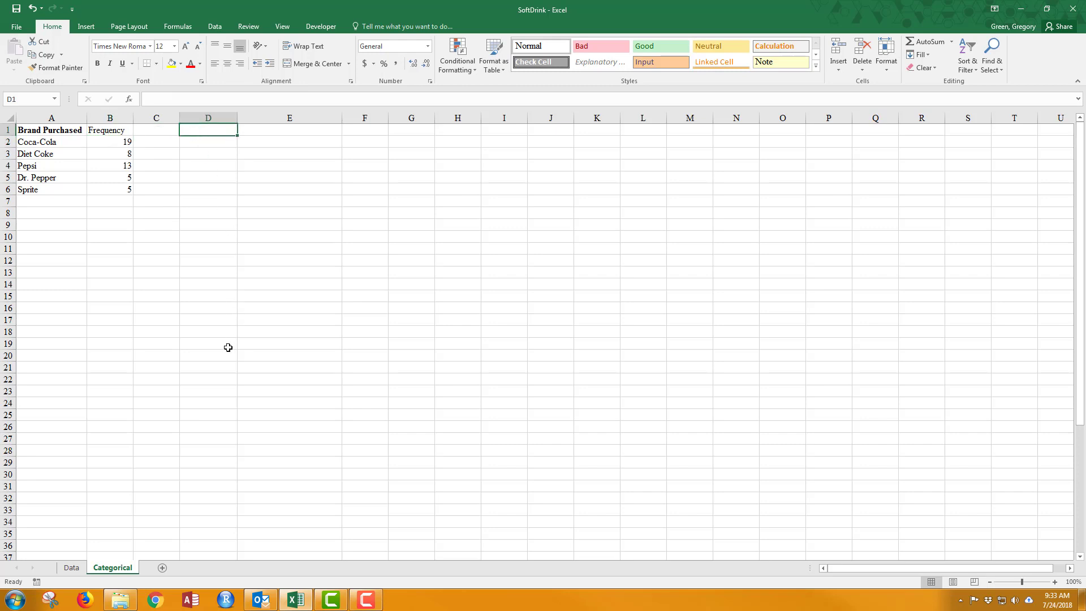
pyautogui.moveTo(194, 388)
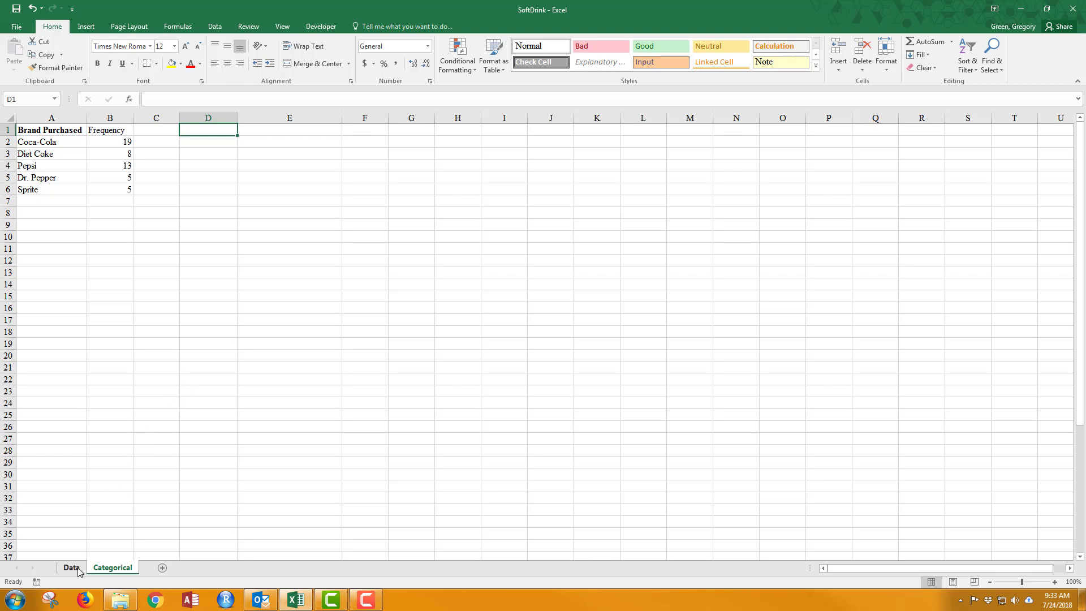
# Step: On the Data sheet, select the Brand Purchased column A1:A51
pyautogui.click(70, 568)
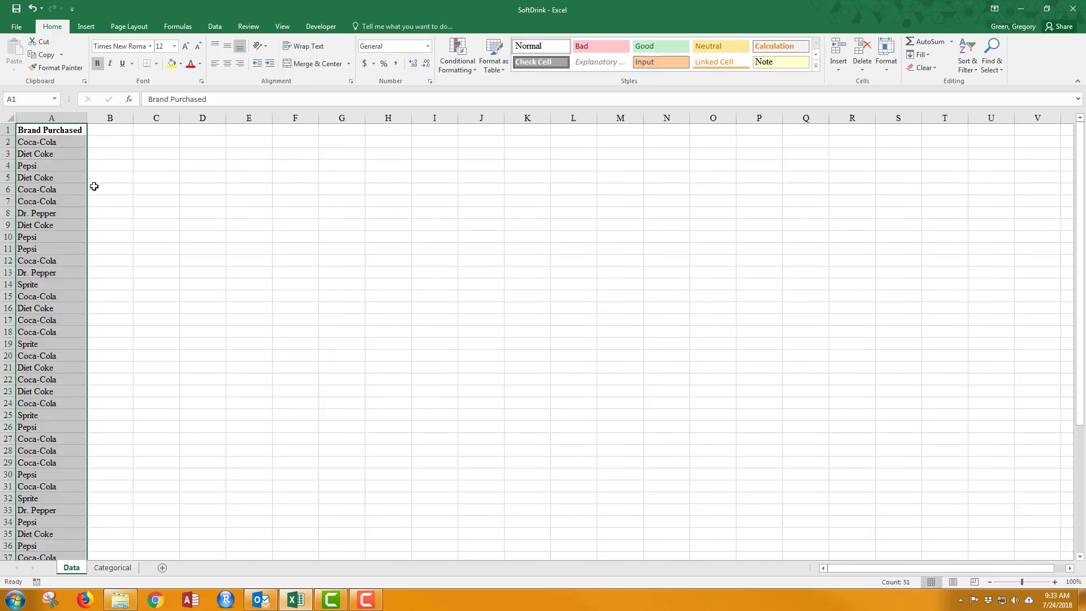
pyautogui.click(51, 130)
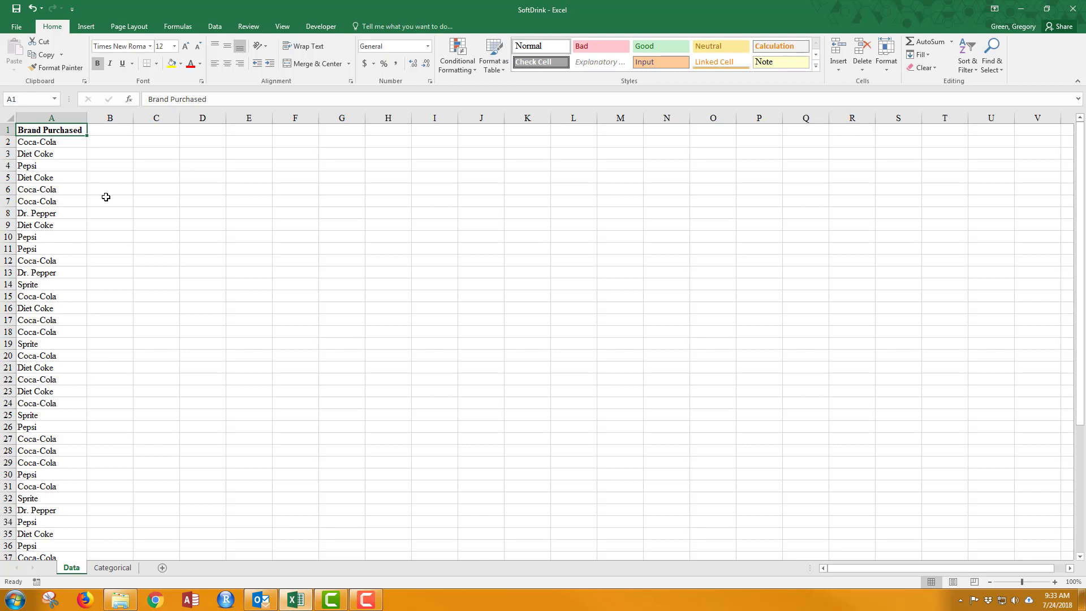
pyautogui.scroll(-3)
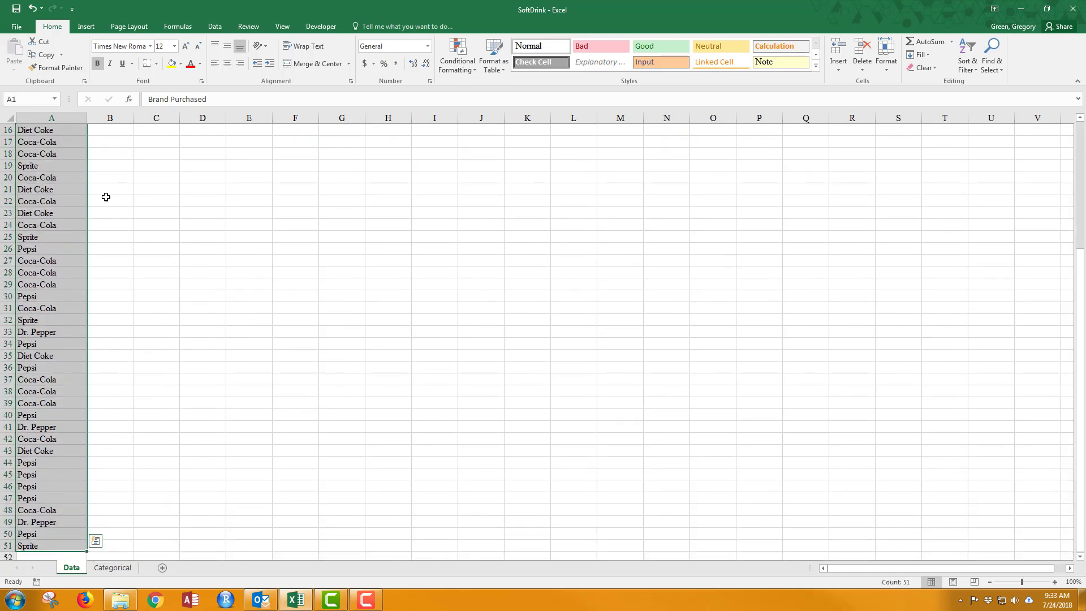
pyautogui.moveTo(148, 274)
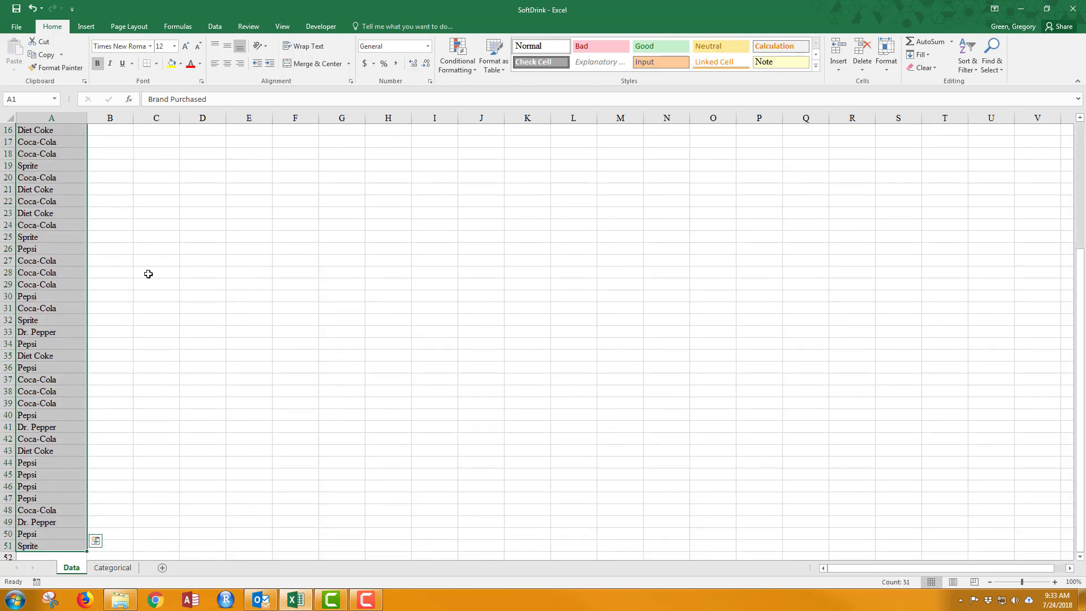
pyautogui.moveTo(162, 321)
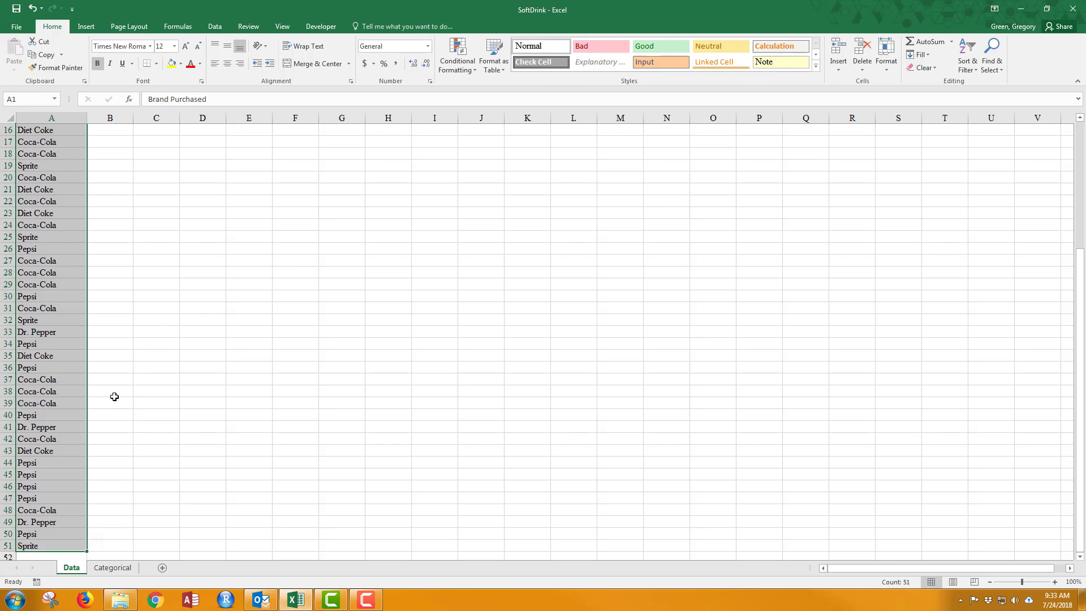
pyautogui.moveTo(112, 388)
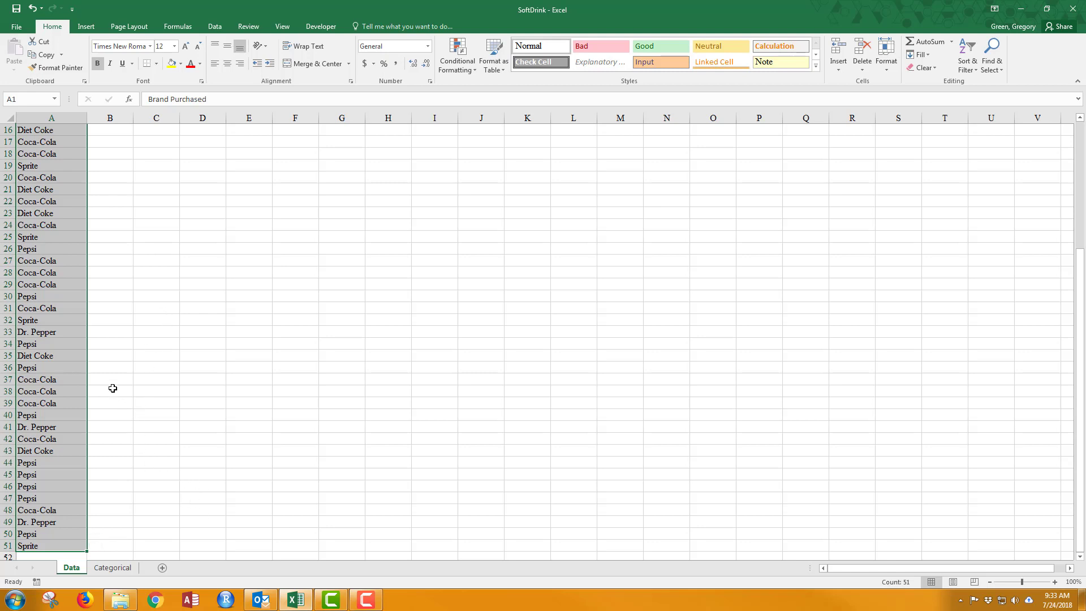
pyautogui.click(86, 26)
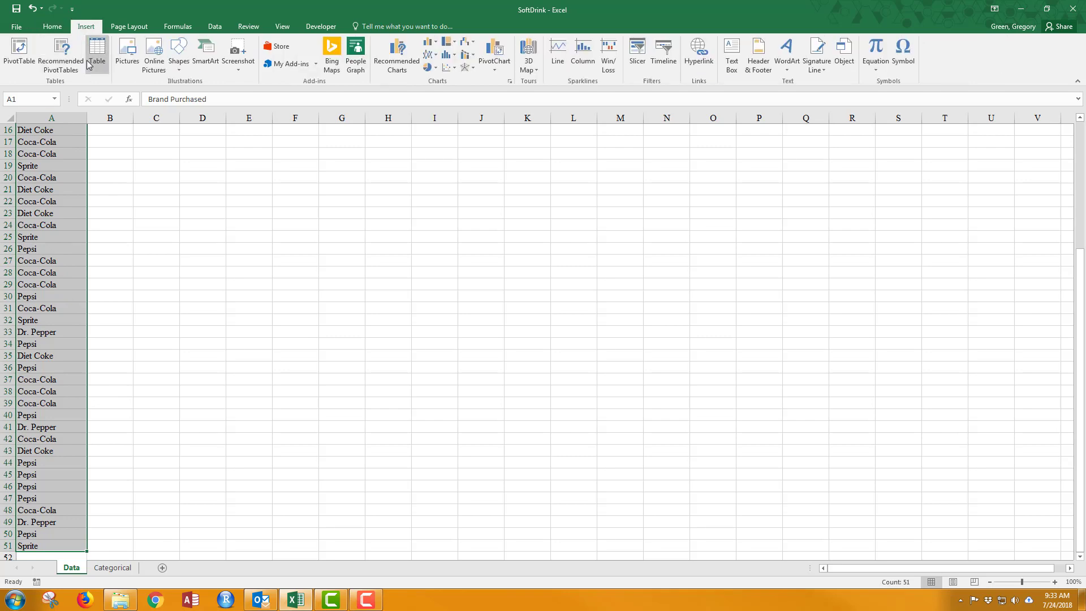
# Step: Create a PivotTable from Data!A1:A51 targeting Categorical!D1 on the existing worksheet
pyautogui.click(19, 55)
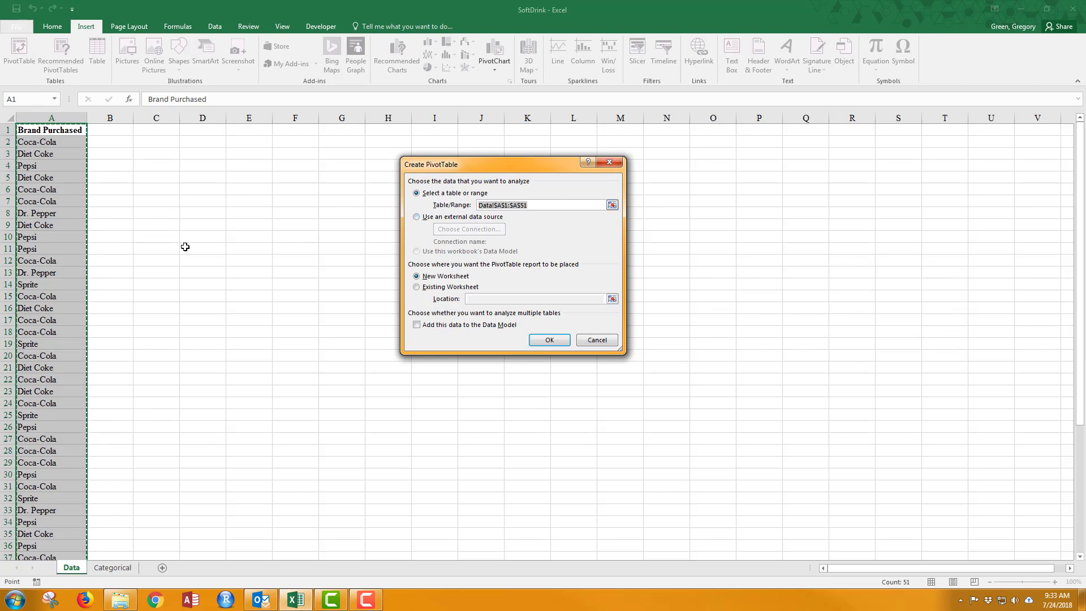
pyautogui.moveTo(421, 236)
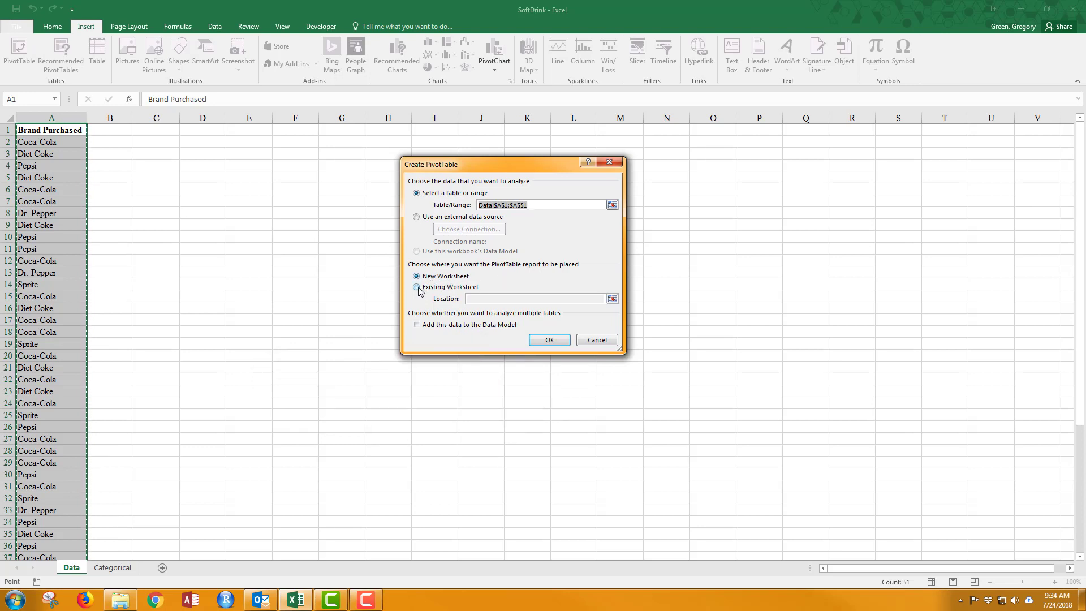
pyautogui.moveTo(417, 287)
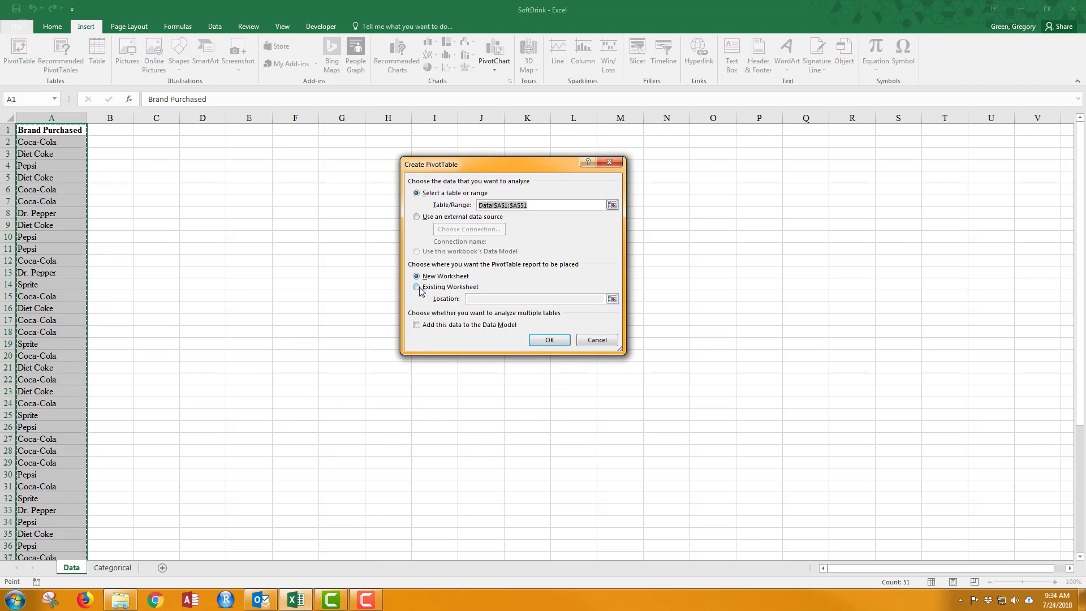
pyautogui.click(417, 287)
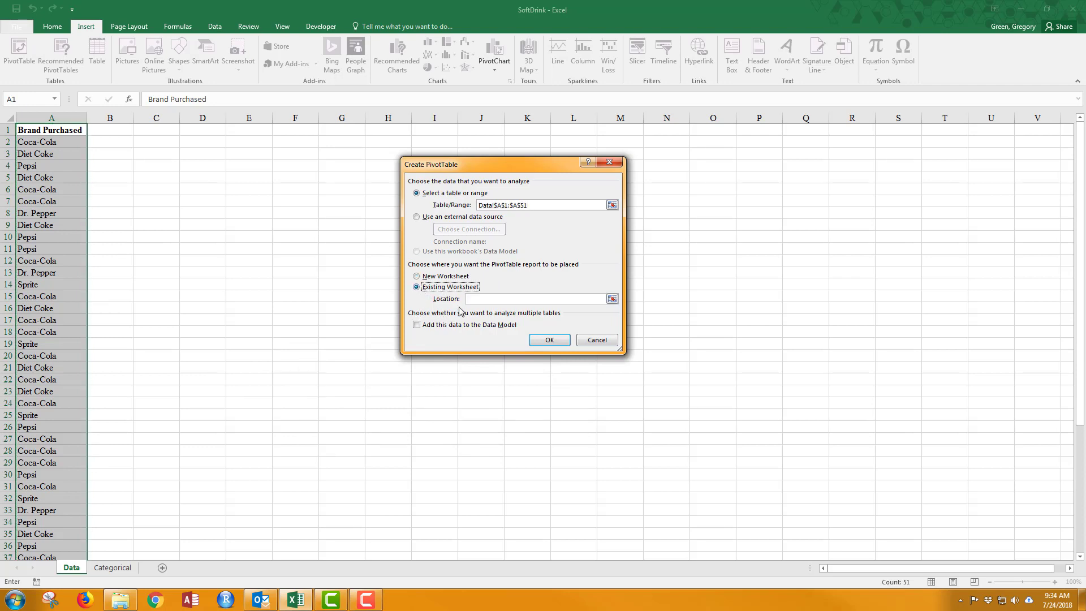
pyautogui.click(534, 299)
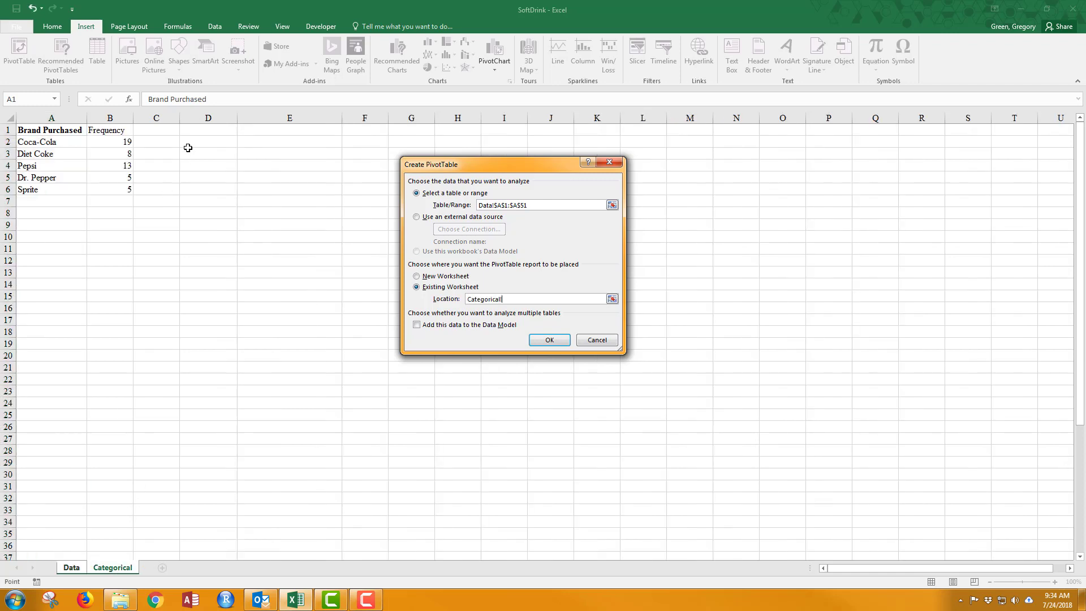
pyautogui.click(207, 129)
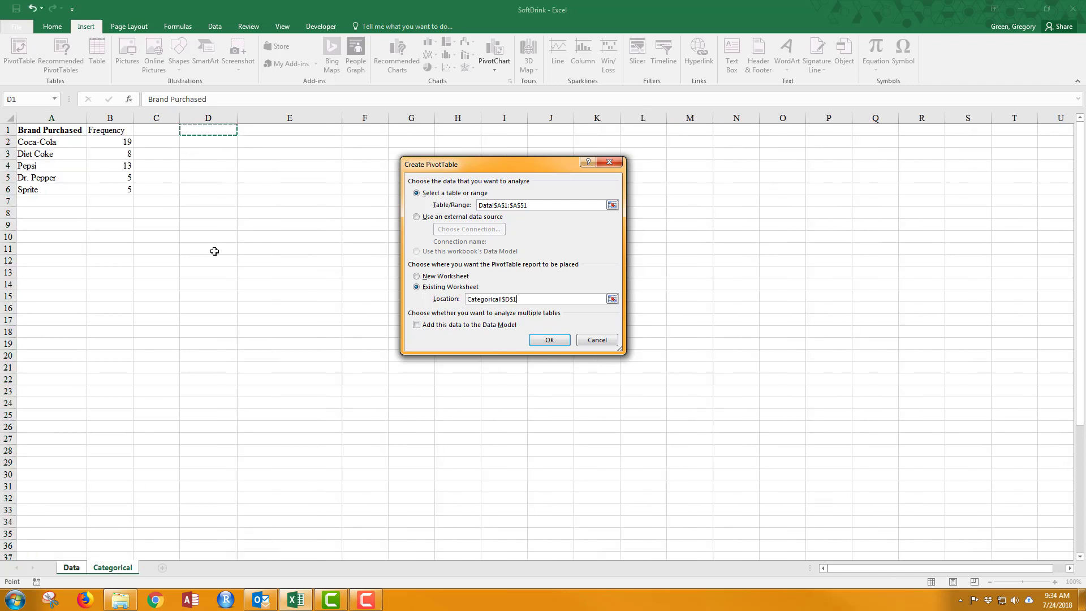
pyautogui.moveTo(225, 262)
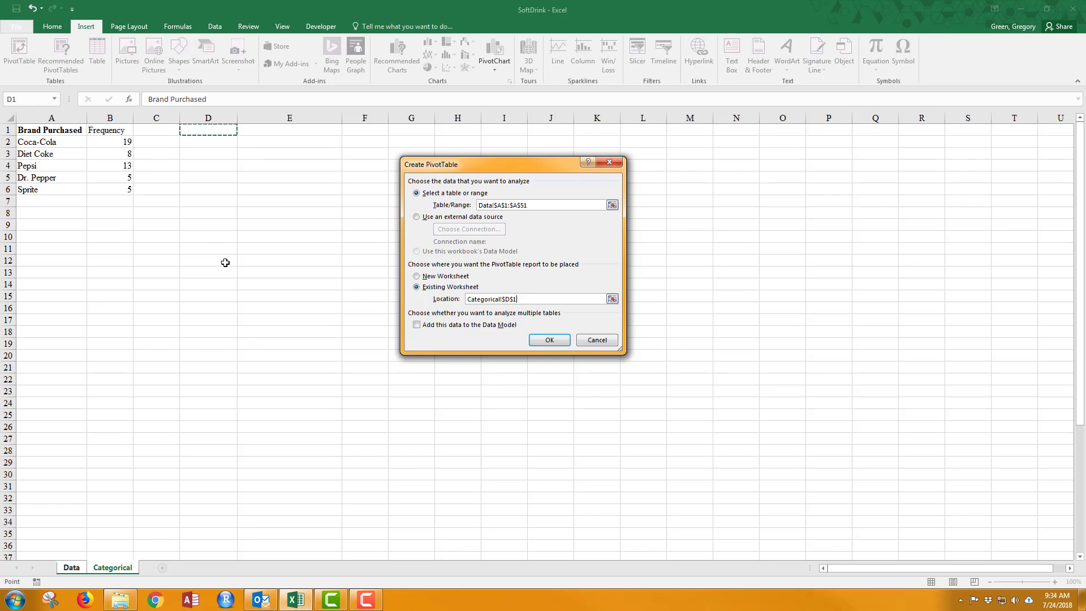
pyautogui.moveTo(467, 342)
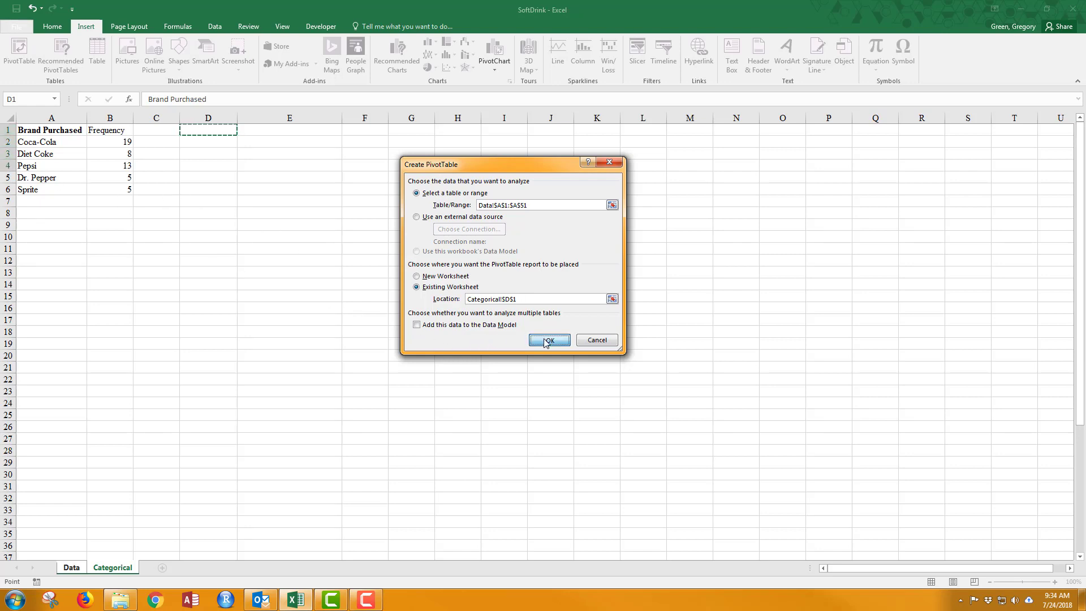
pyautogui.click(548, 340)
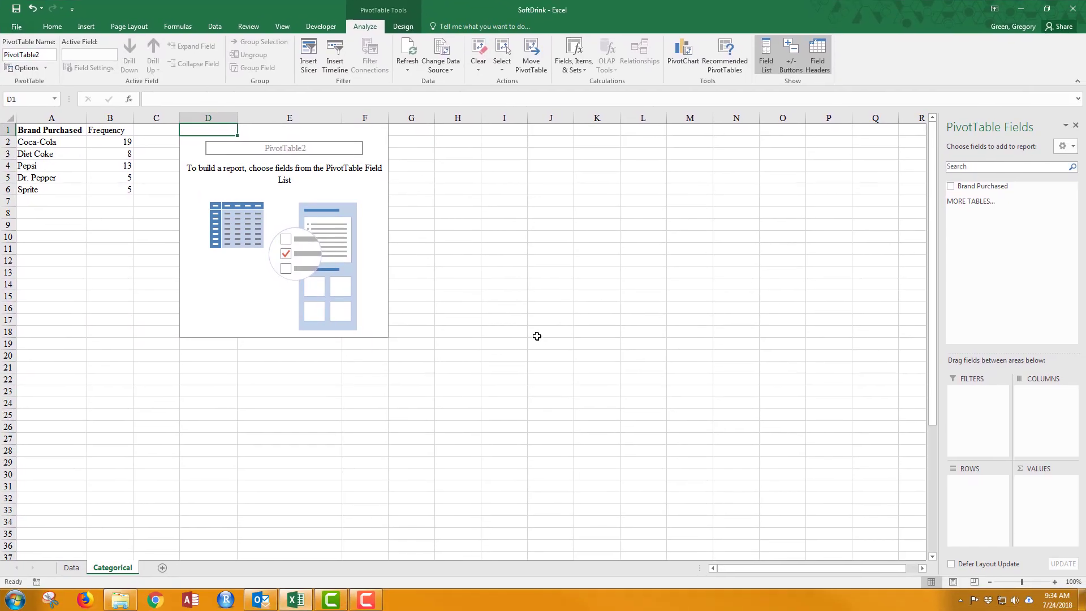
pyautogui.moveTo(269, 272)
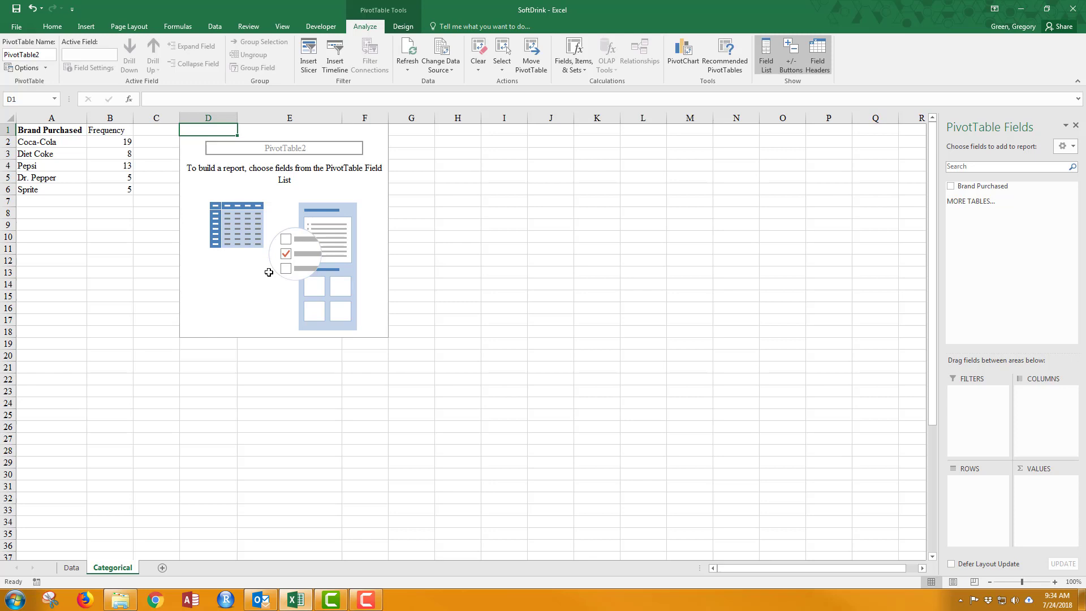
pyautogui.moveTo(192, 172)
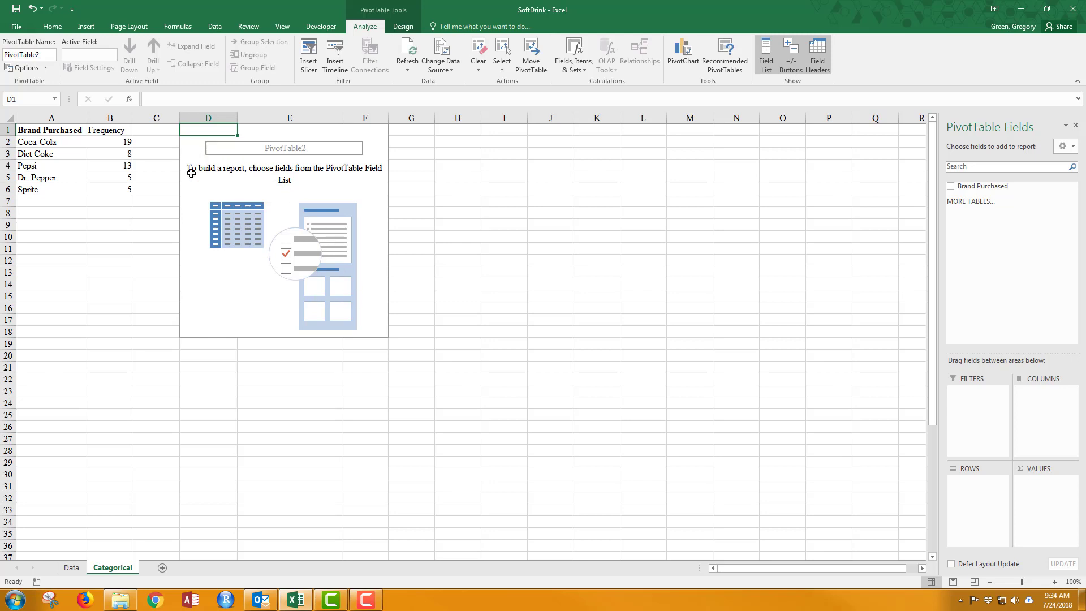
pyautogui.moveTo(691, 305)
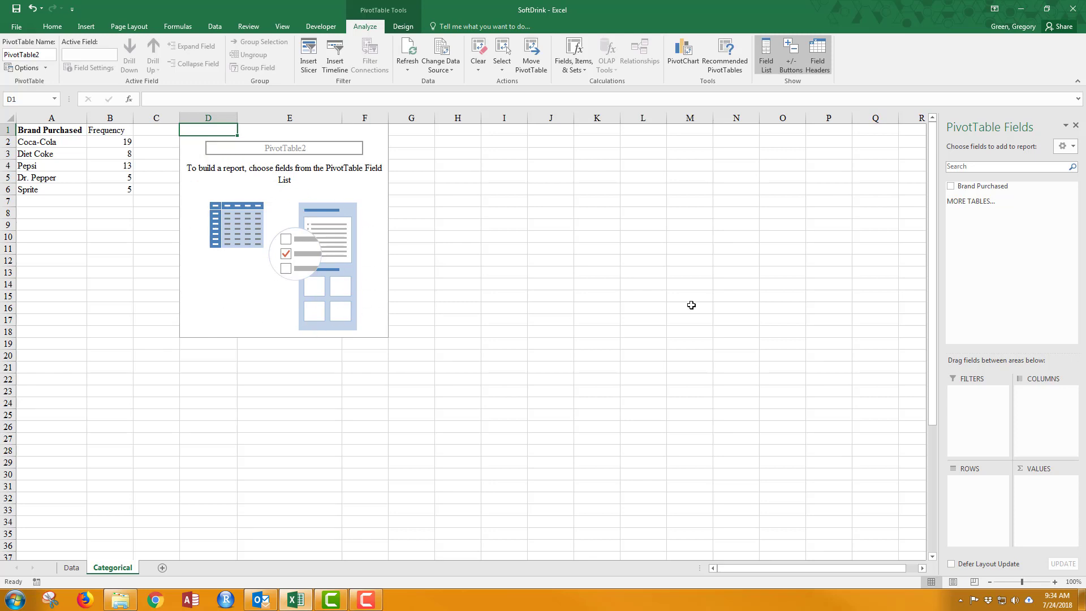
pyautogui.moveTo(981, 244)
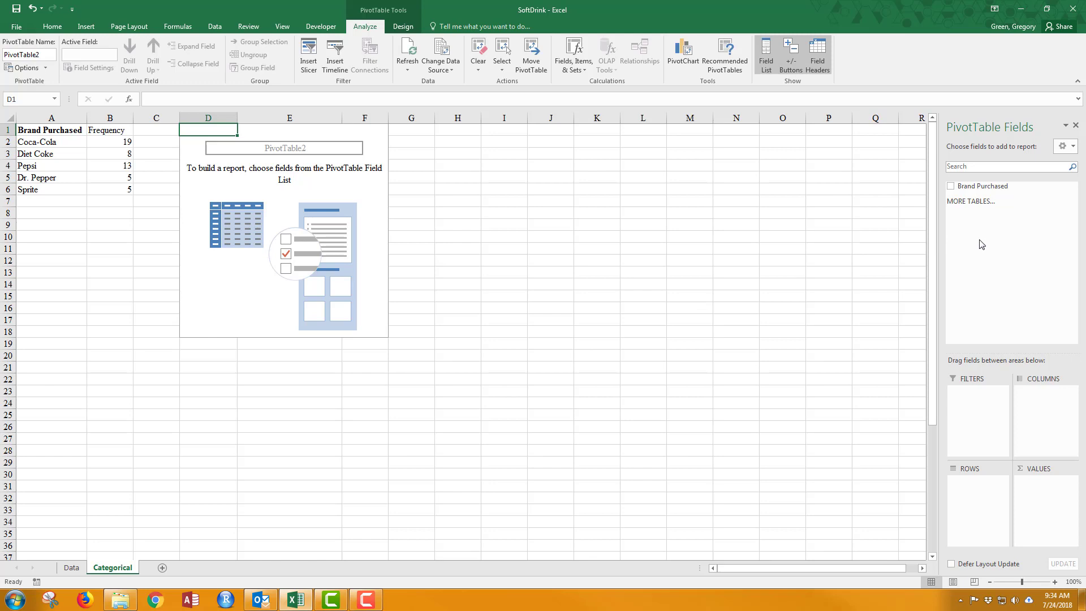
pyautogui.moveTo(985, 262)
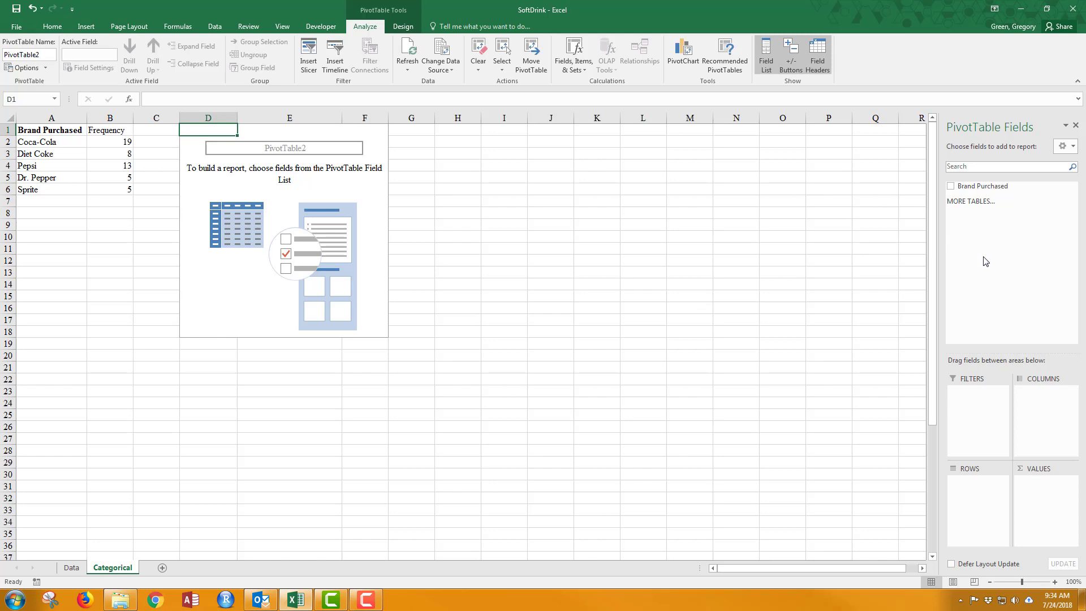
pyautogui.moveTo(48, 154)
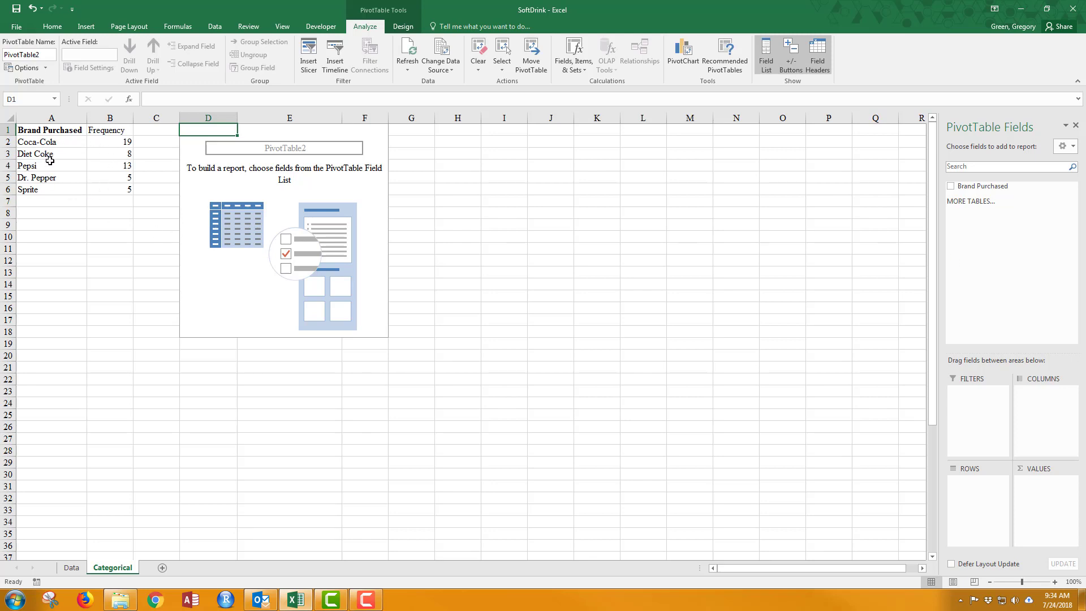
pyautogui.moveTo(56, 179)
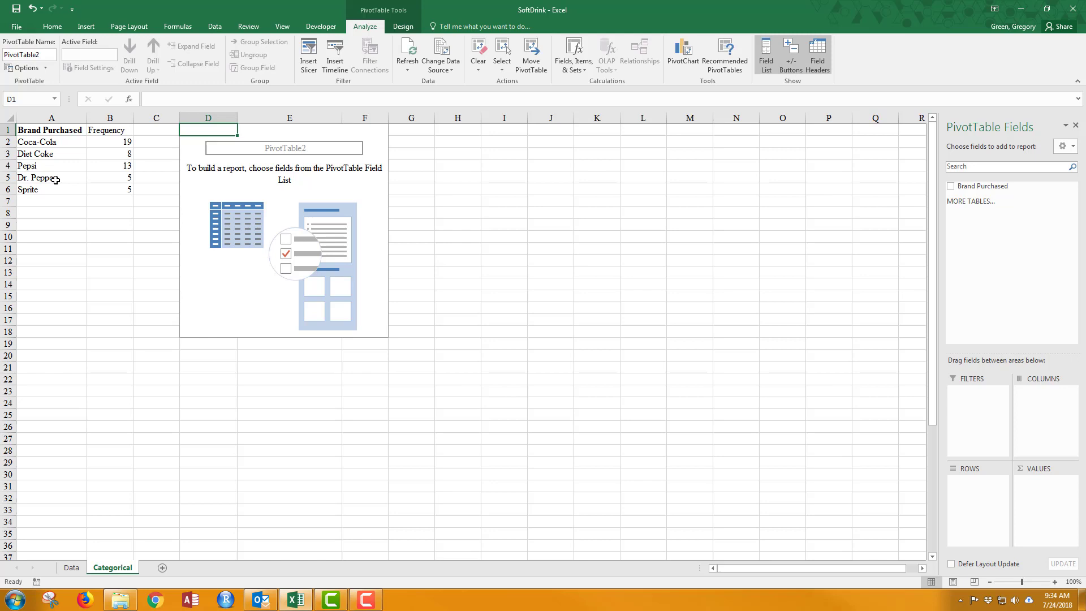
pyautogui.moveTo(341, 245)
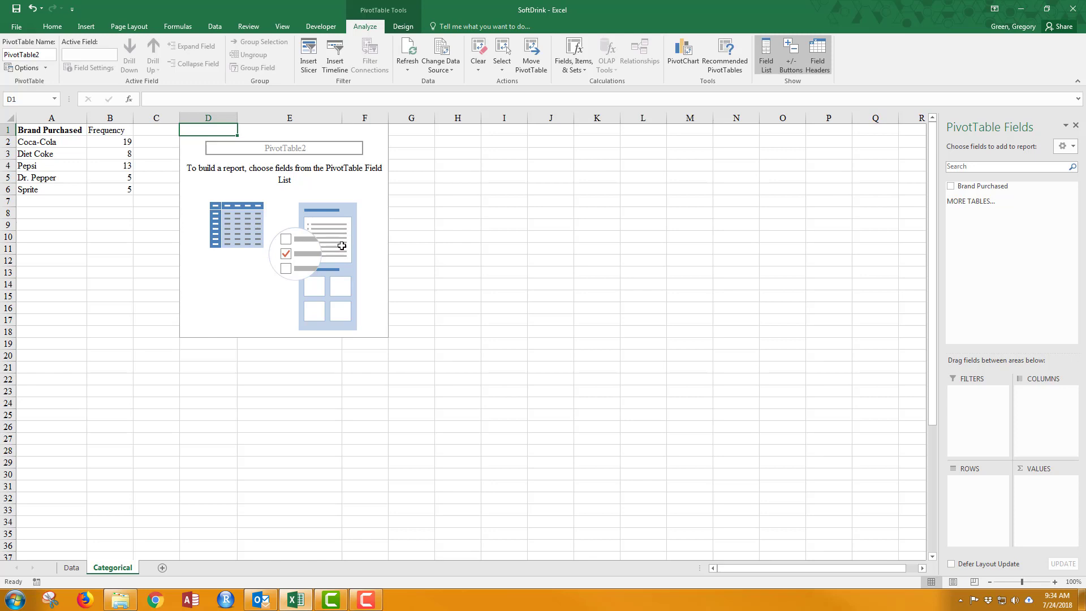
pyautogui.moveTo(931, 213)
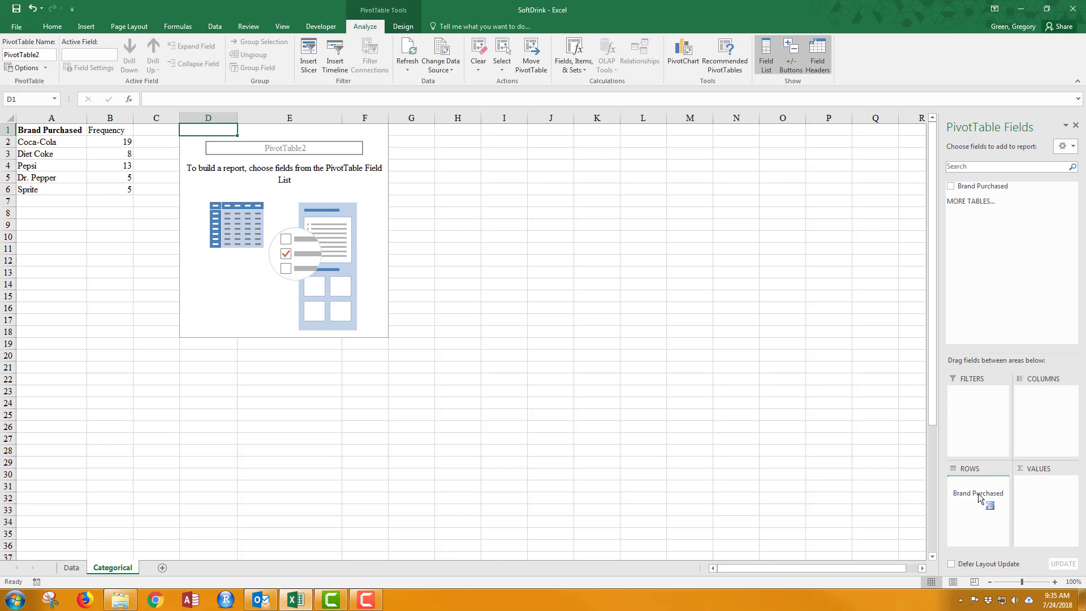
# Step: Add Brand Purchased to the PivotTable Rows area, listing the five brands
pyautogui.click(951, 185)
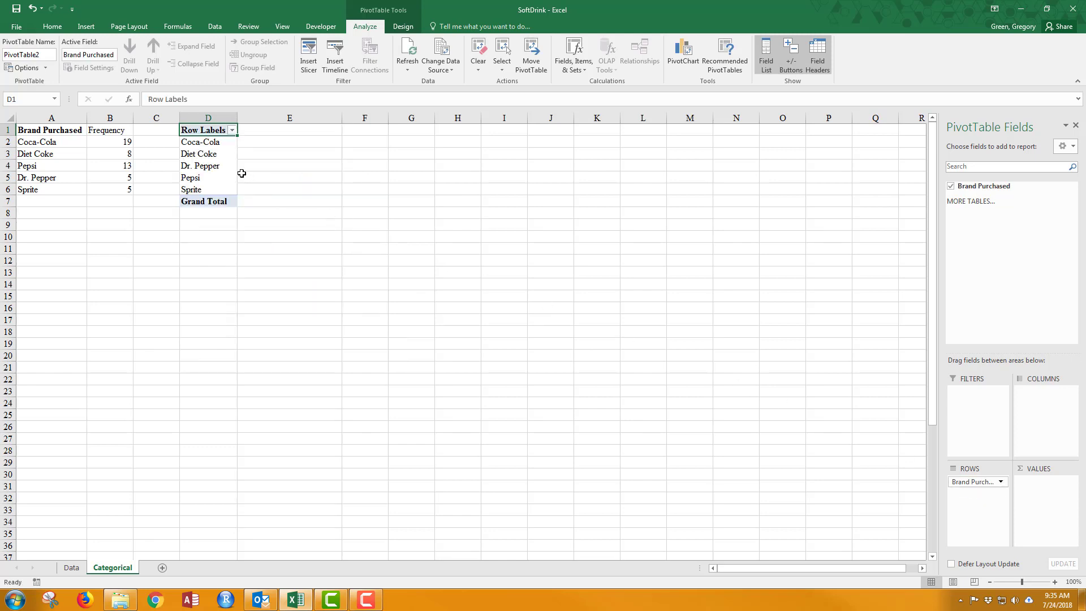
pyautogui.moveTo(221, 153)
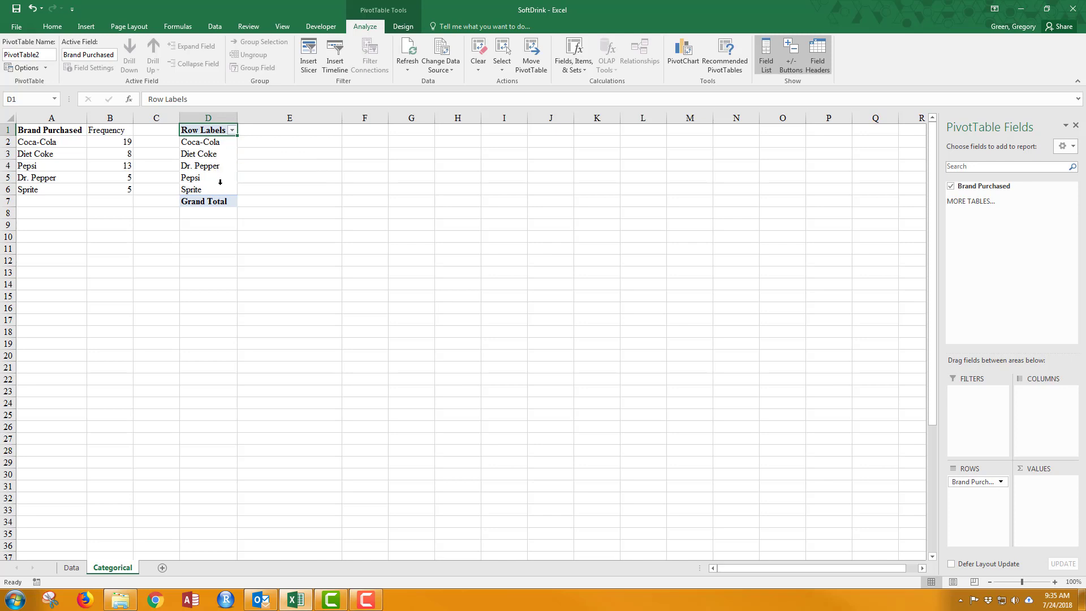
pyautogui.moveTo(248, 174)
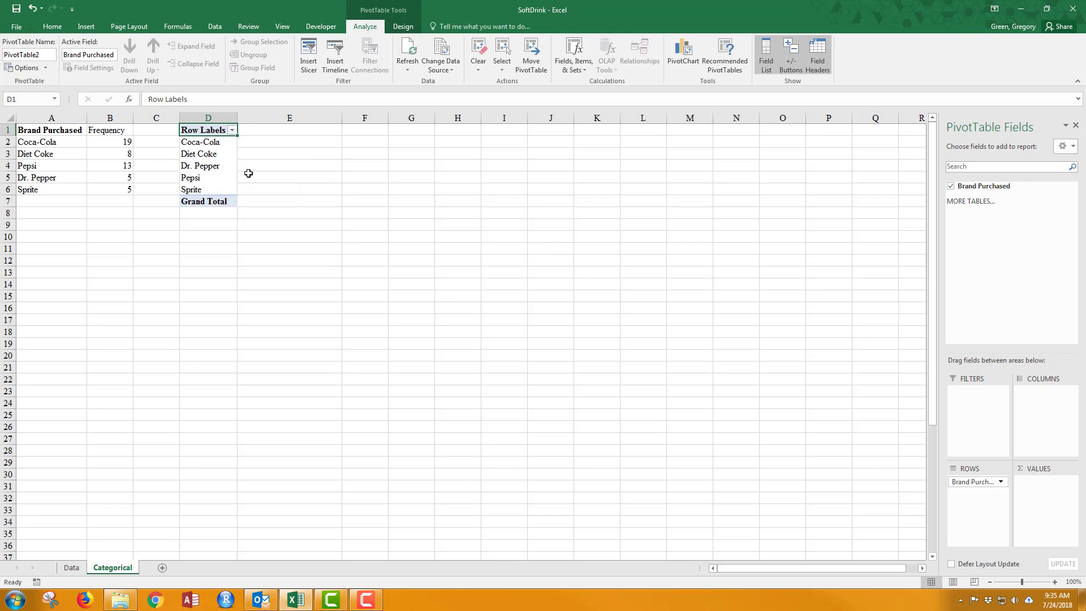
pyautogui.moveTo(267, 183)
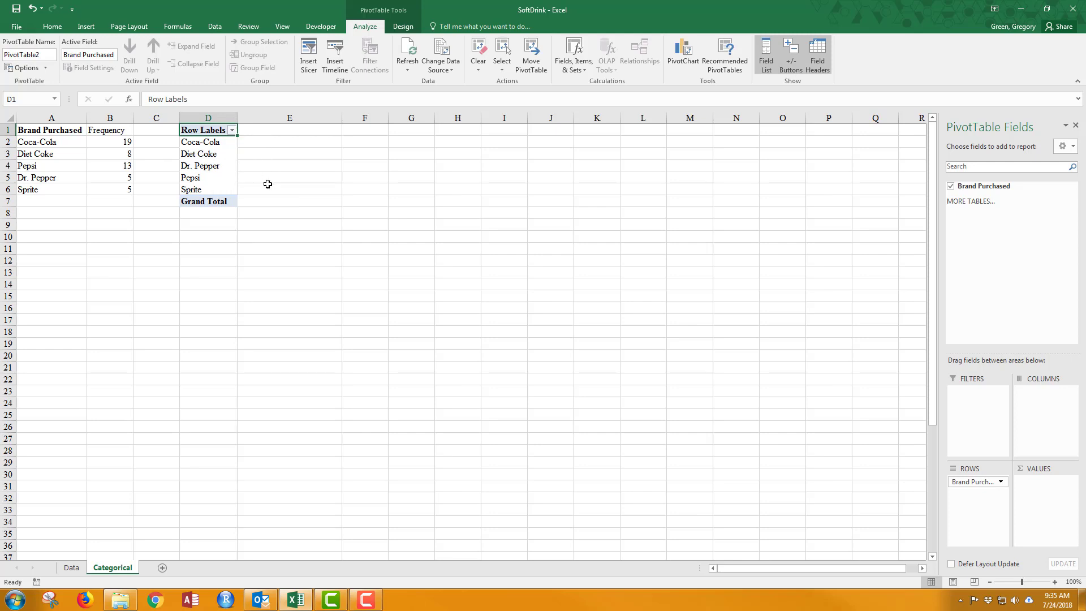
pyautogui.moveTo(1032, 395)
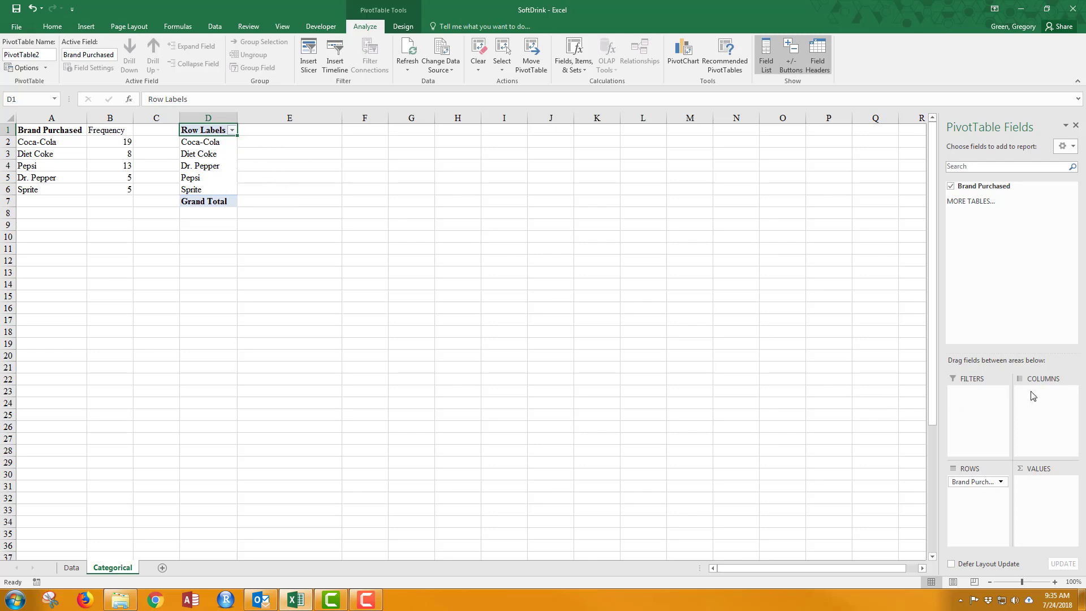
pyautogui.moveTo(1055, 393)
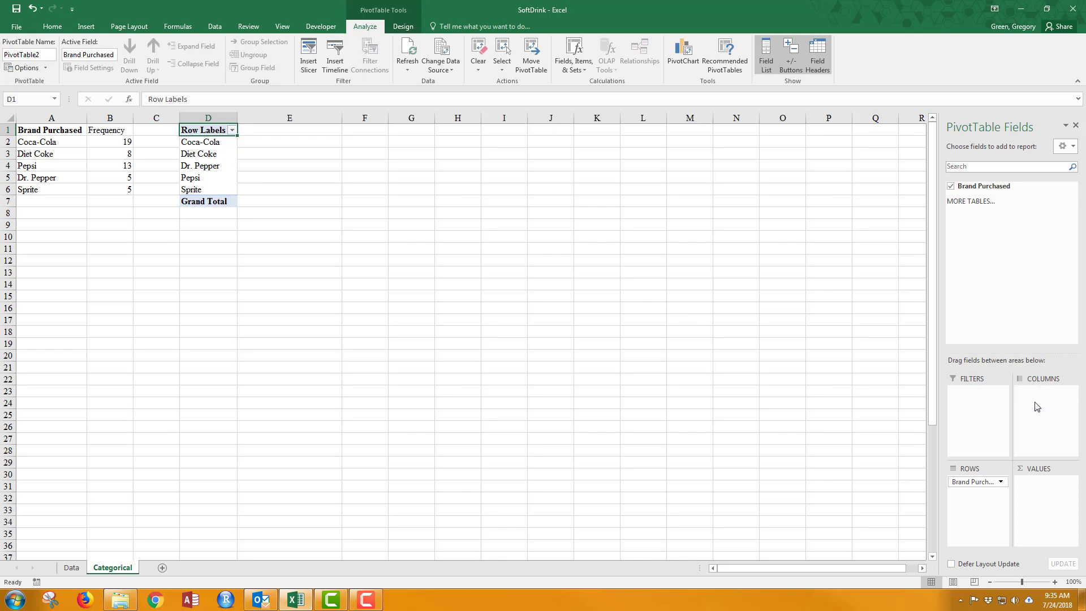
pyautogui.moveTo(1030, 478)
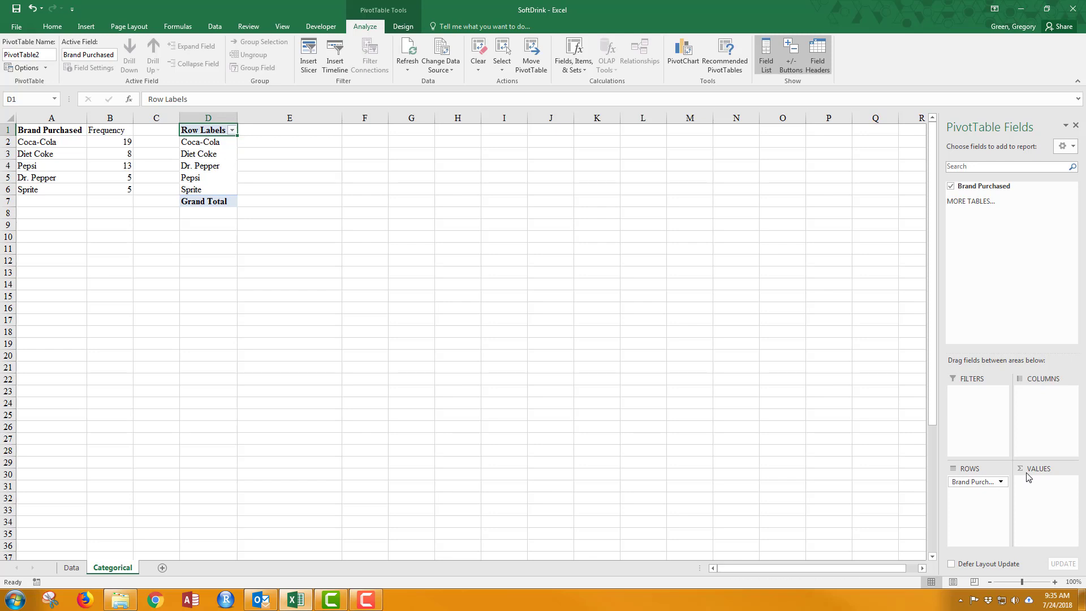
pyautogui.moveTo(946, 282)
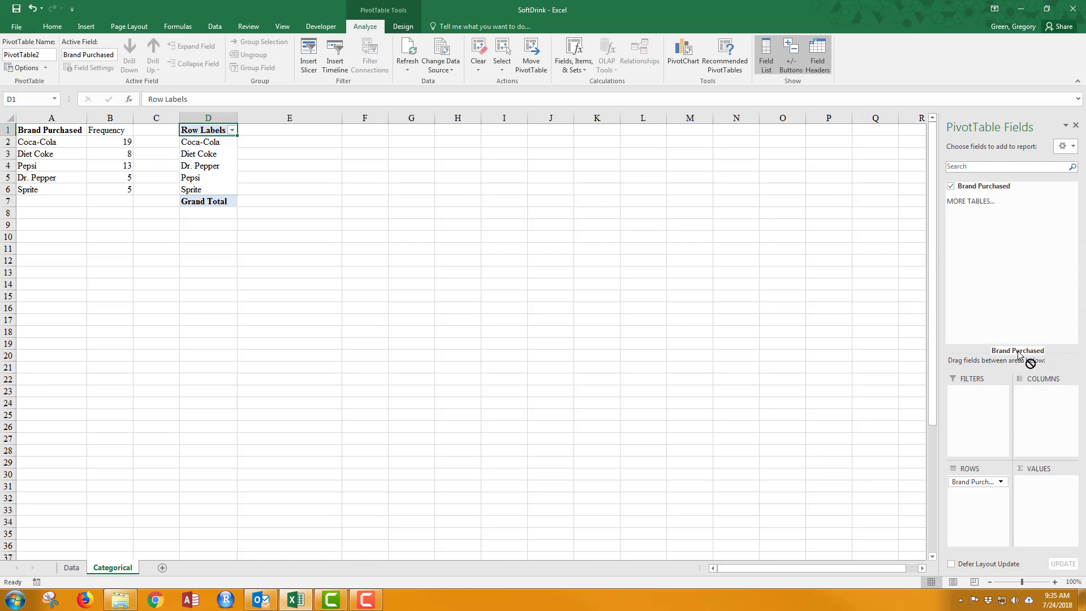
# Step: Drag Brand Purchased into Values to count each brand, totalling 50
pyautogui.moveTo(1019, 349); pyautogui.dragTo(1041, 485)
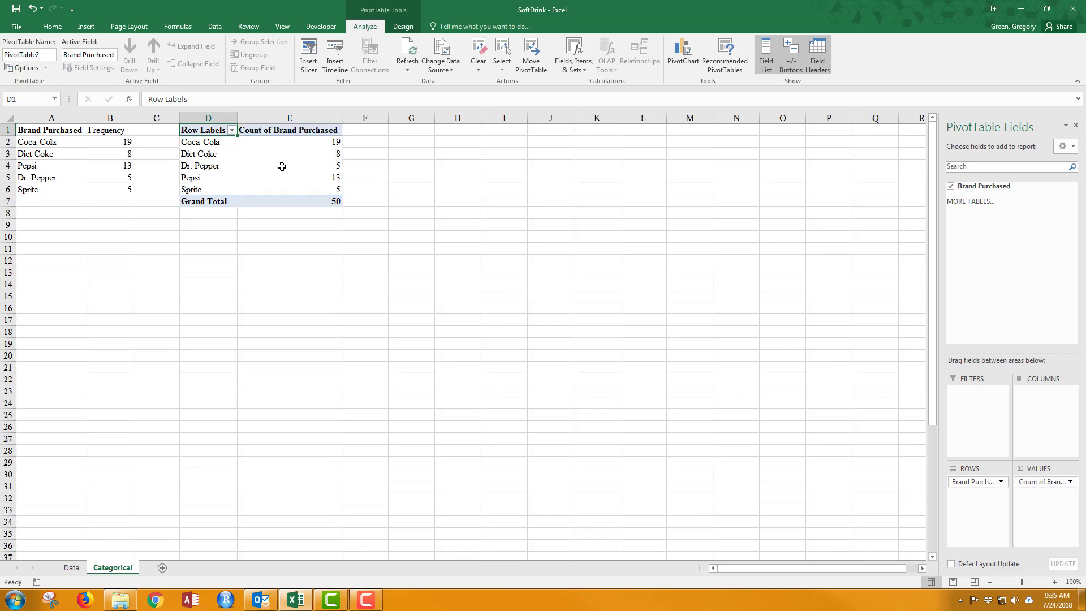
pyautogui.moveTo(313, 238)
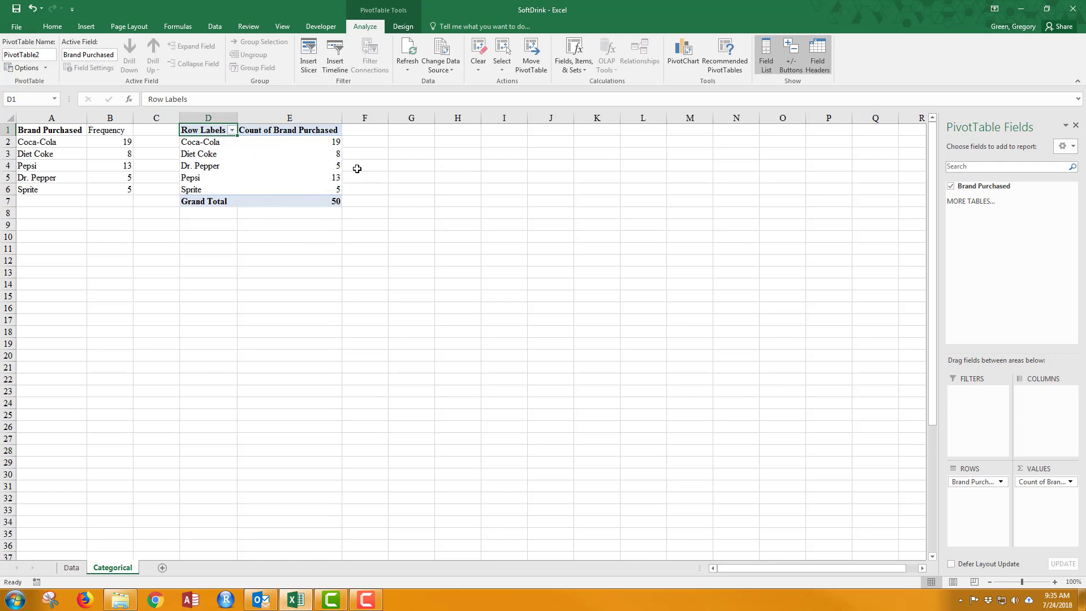
pyautogui.moveTo(349, 163)
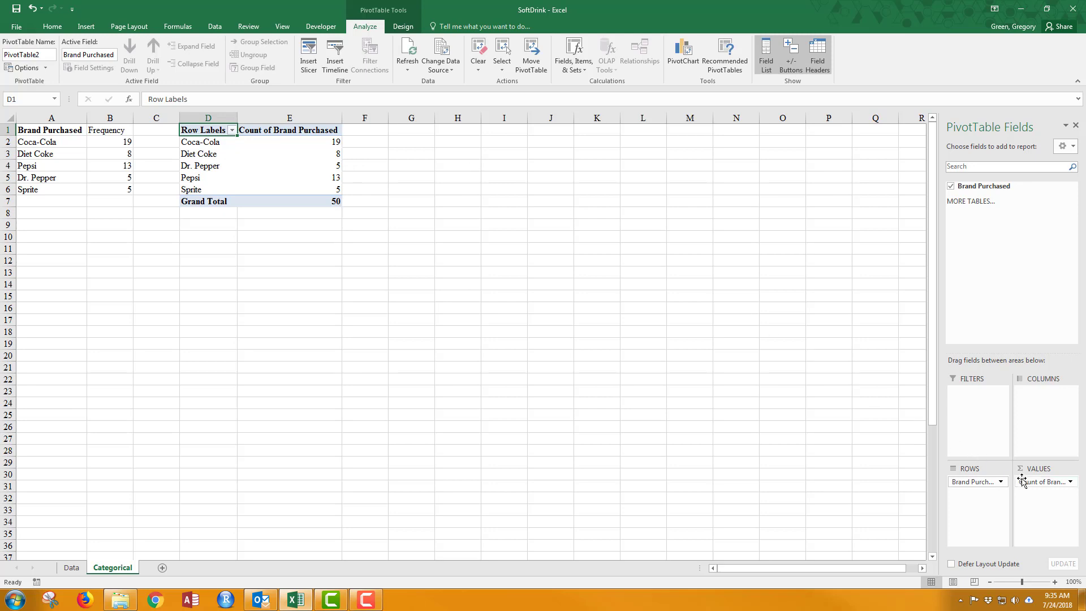
pyautogui.click(1070, 481)
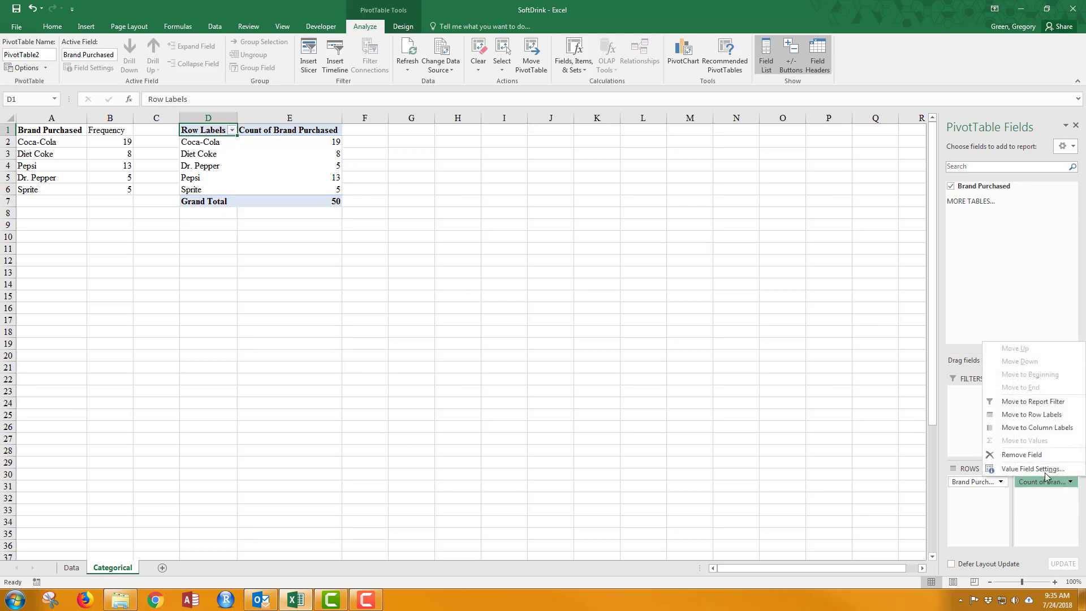
pyautogui.click(1037, 469)
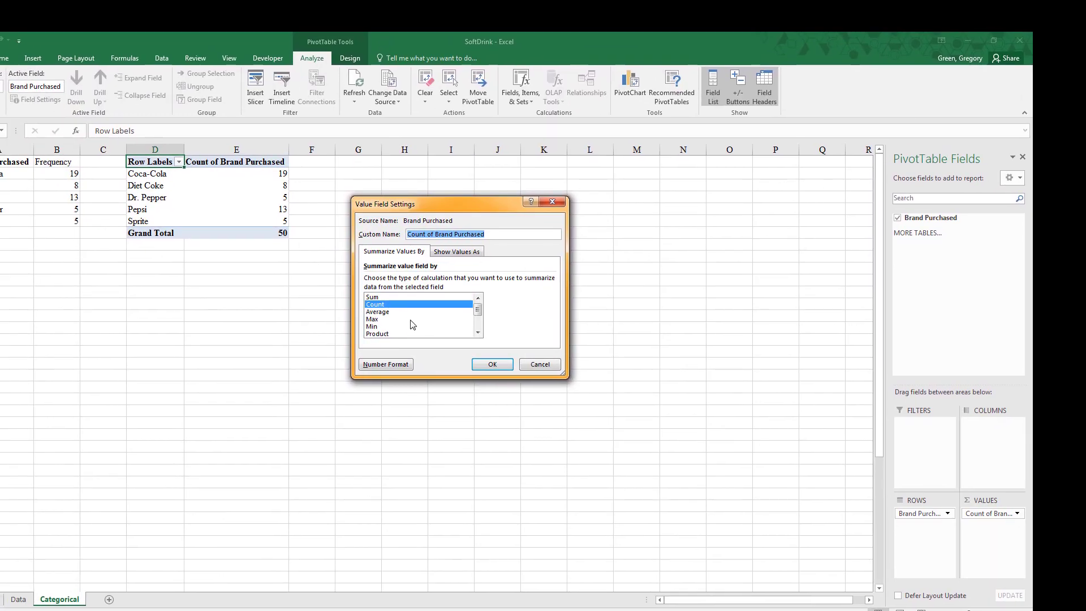
pyautogui.click(477, 333)
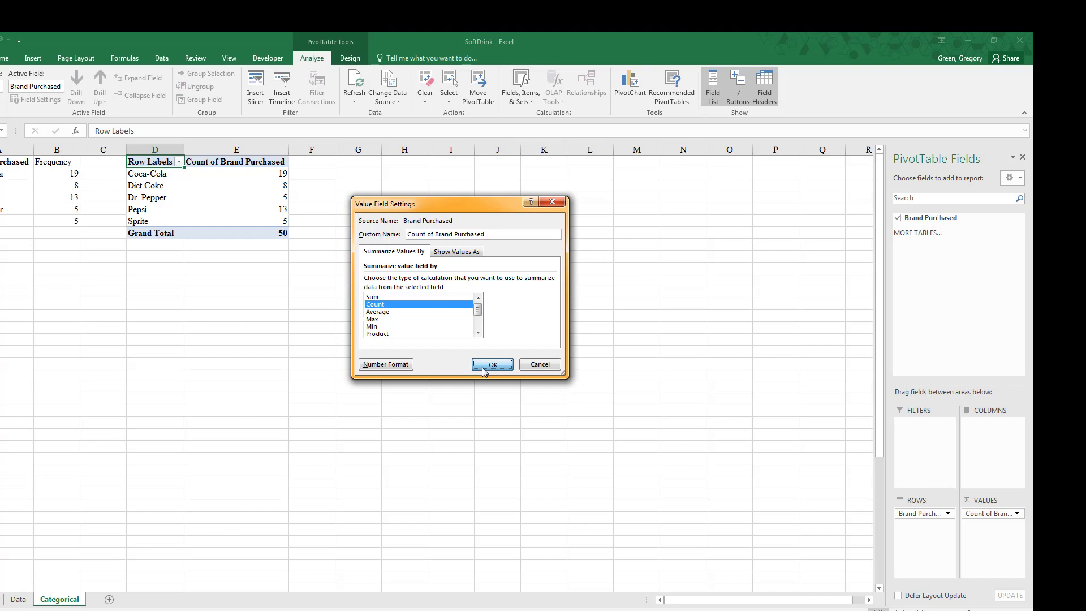
pyautogui.click(492, 364)
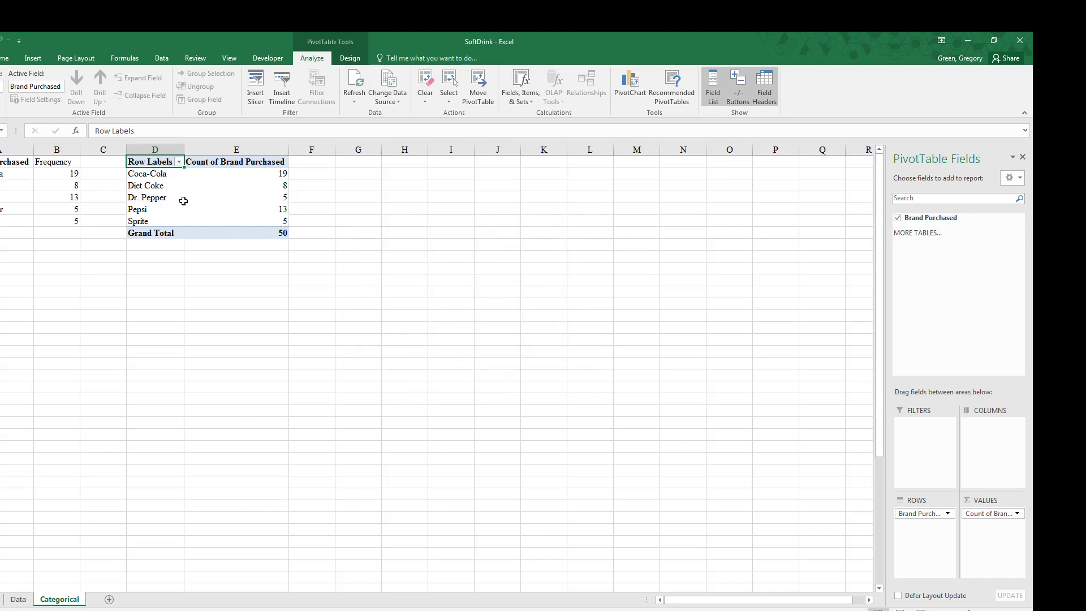
pyautogui.moveTo(272, 183)
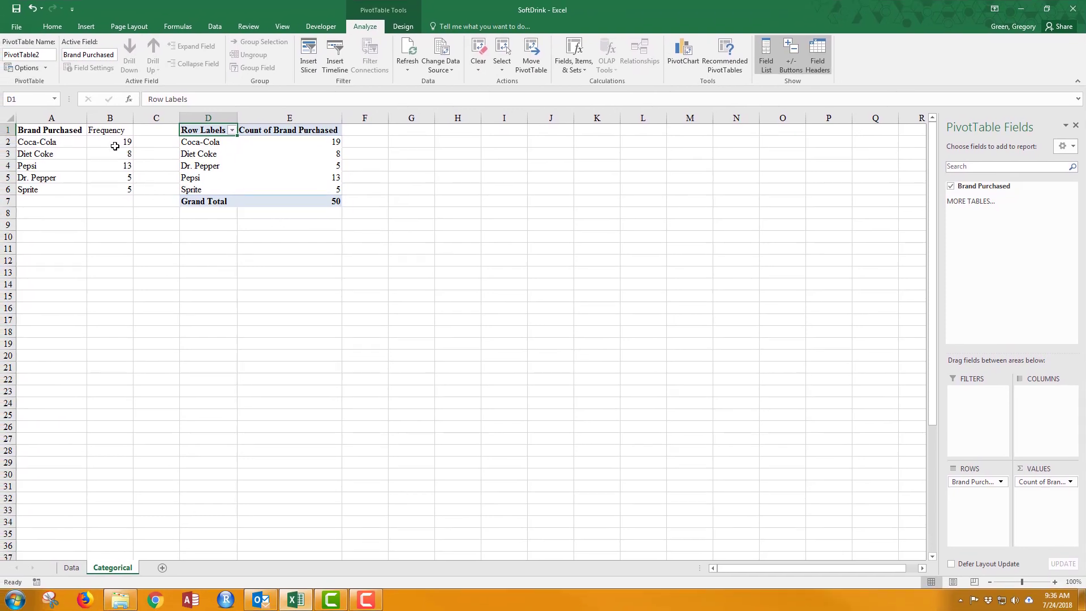
pyautogui.moveTo(51, 130); pyautogui.dragTo(109, 177)
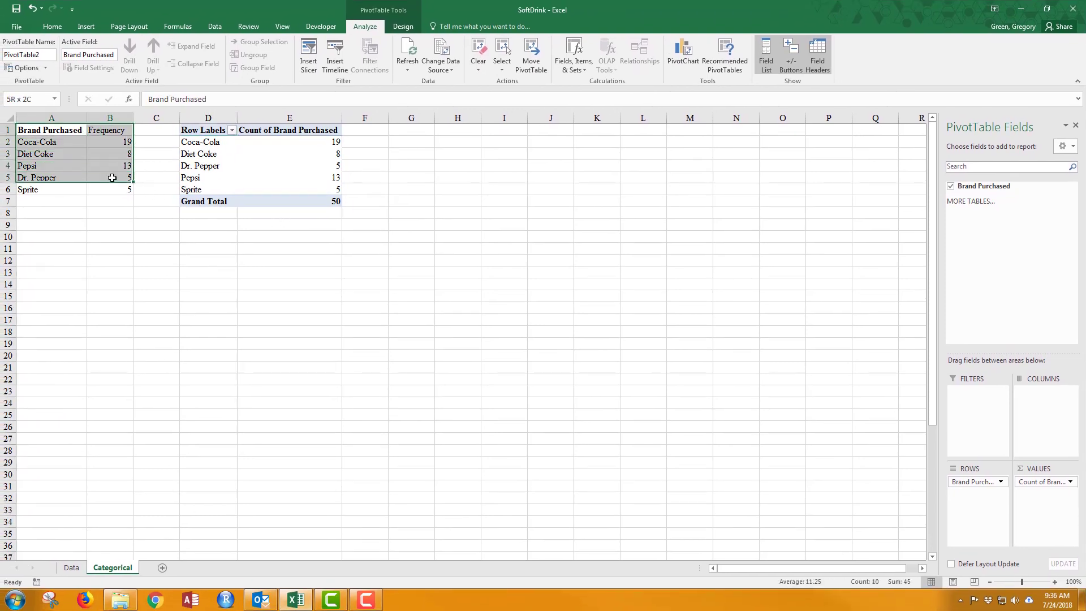
pyautogui.click(52, 27)
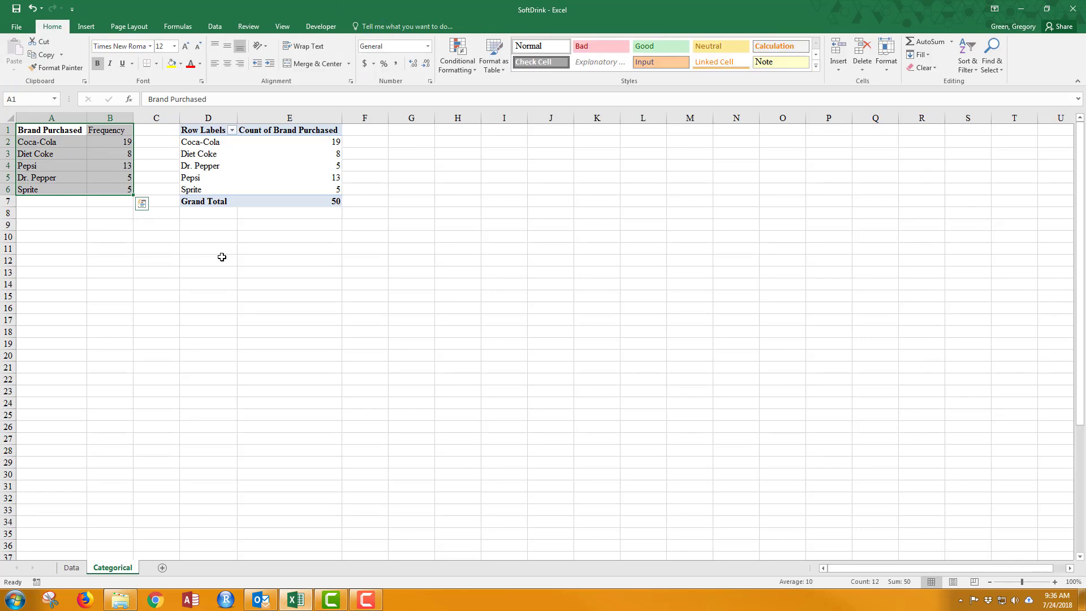
pyautogui.moveTo(243, 293)
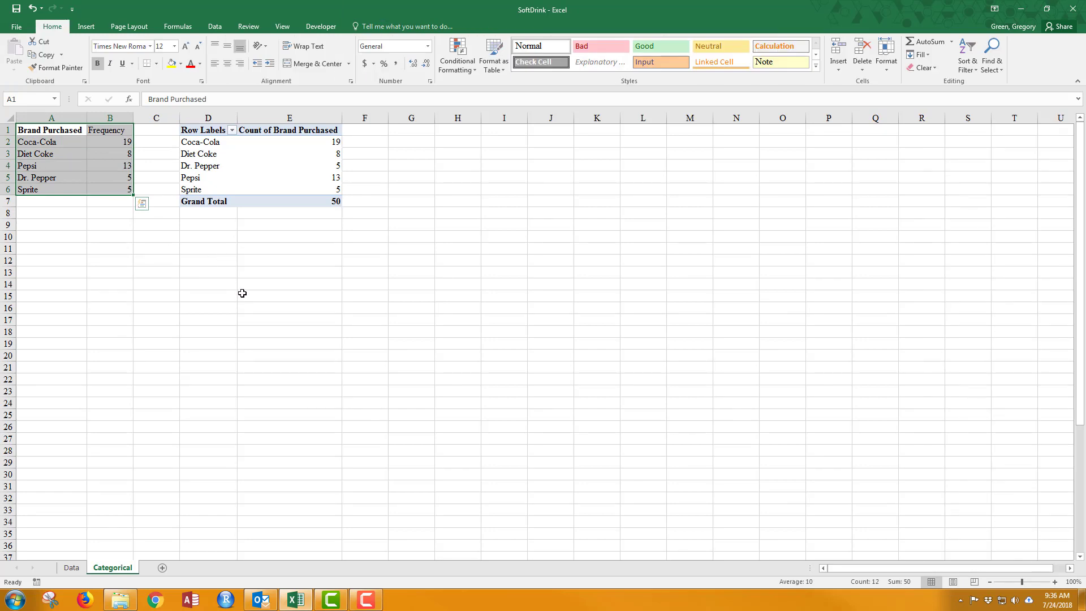
pyautogui.moveTo(244, 284)
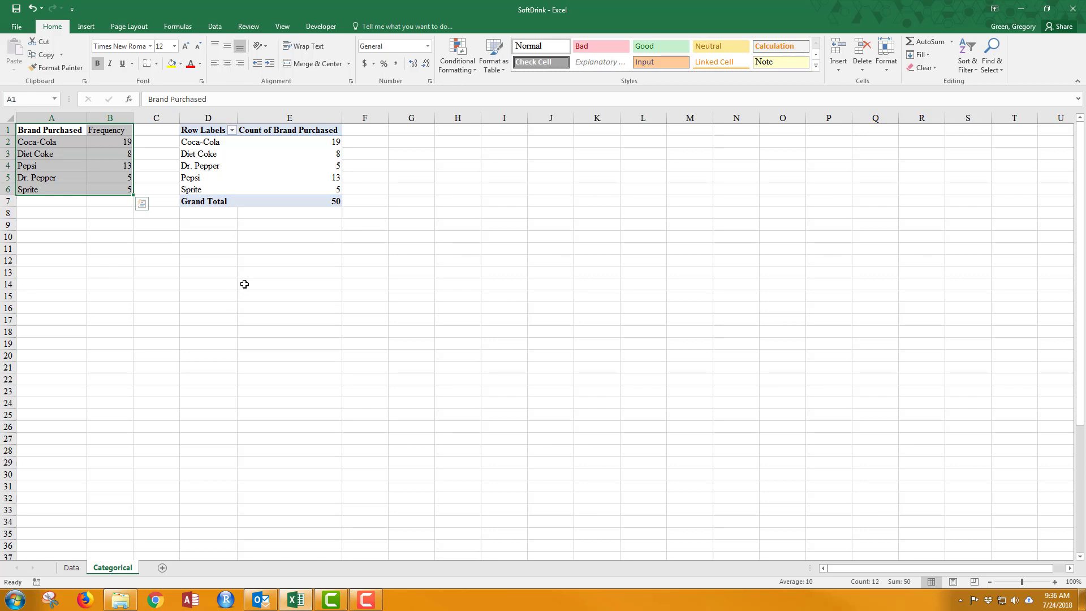
pyautogui.moveTo(311, 193)
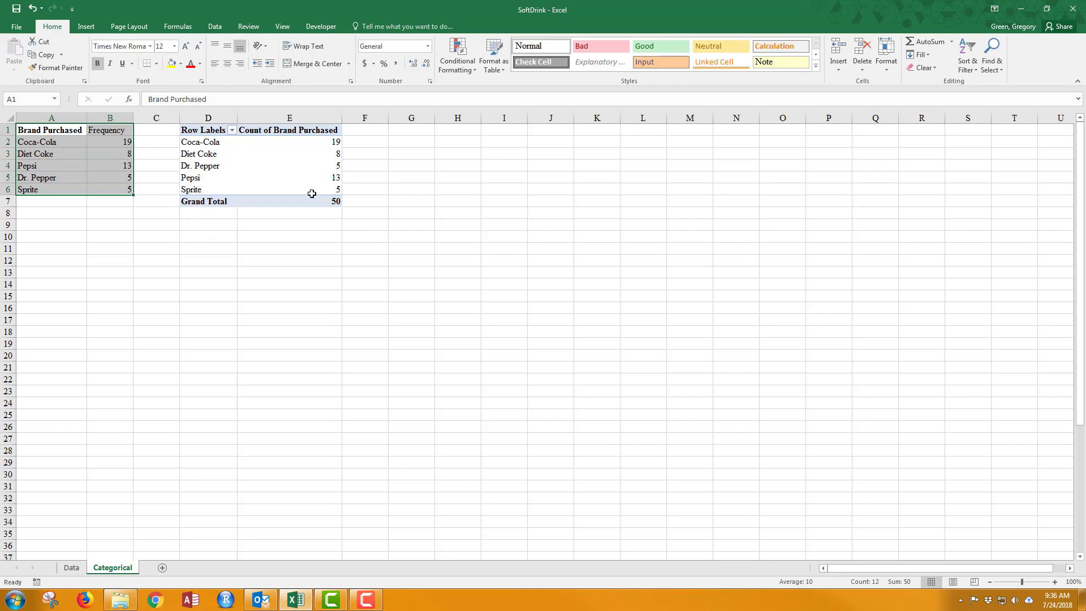
pyautogui.moveTo(337, 188)
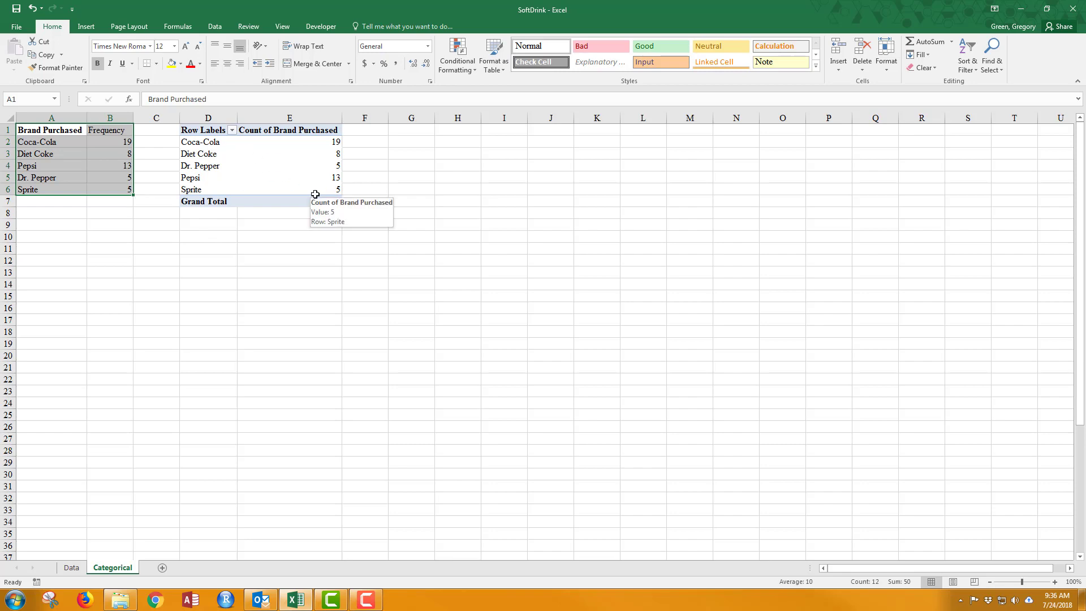